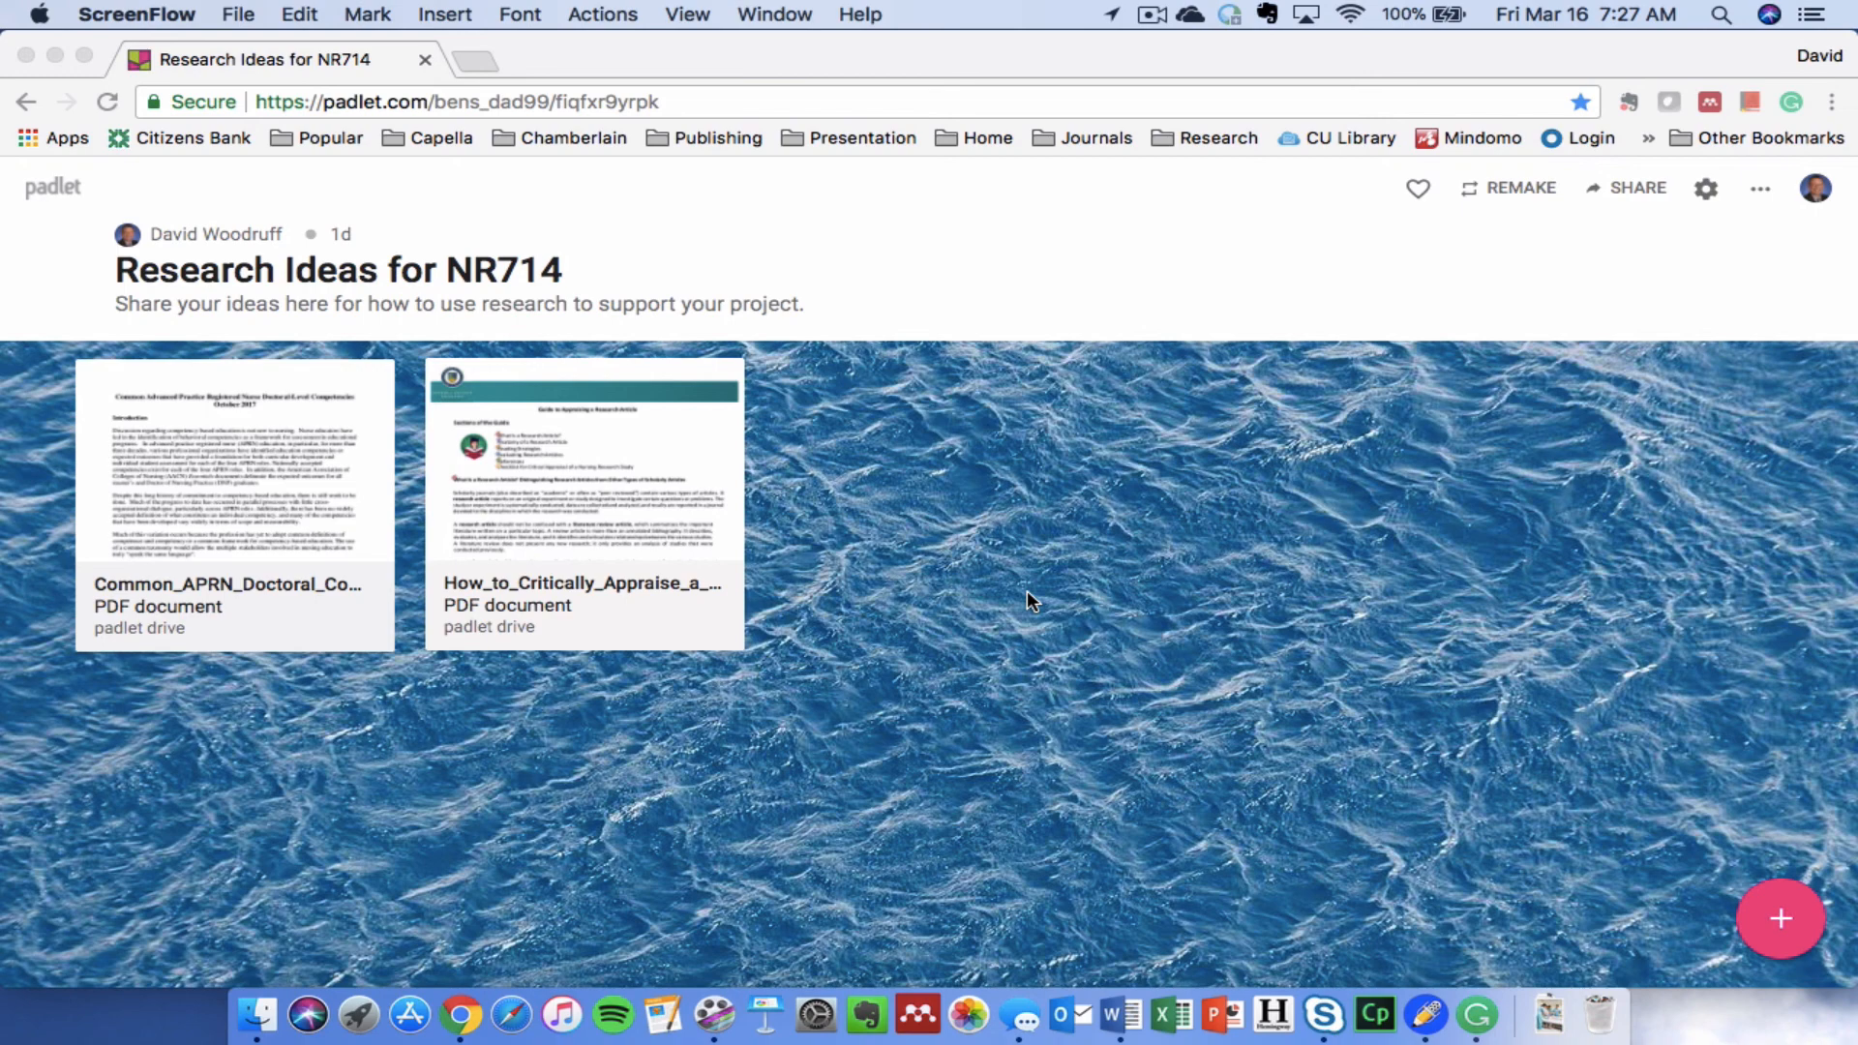
{"action": "mouse_move", "coordinate": [1352, 378]}
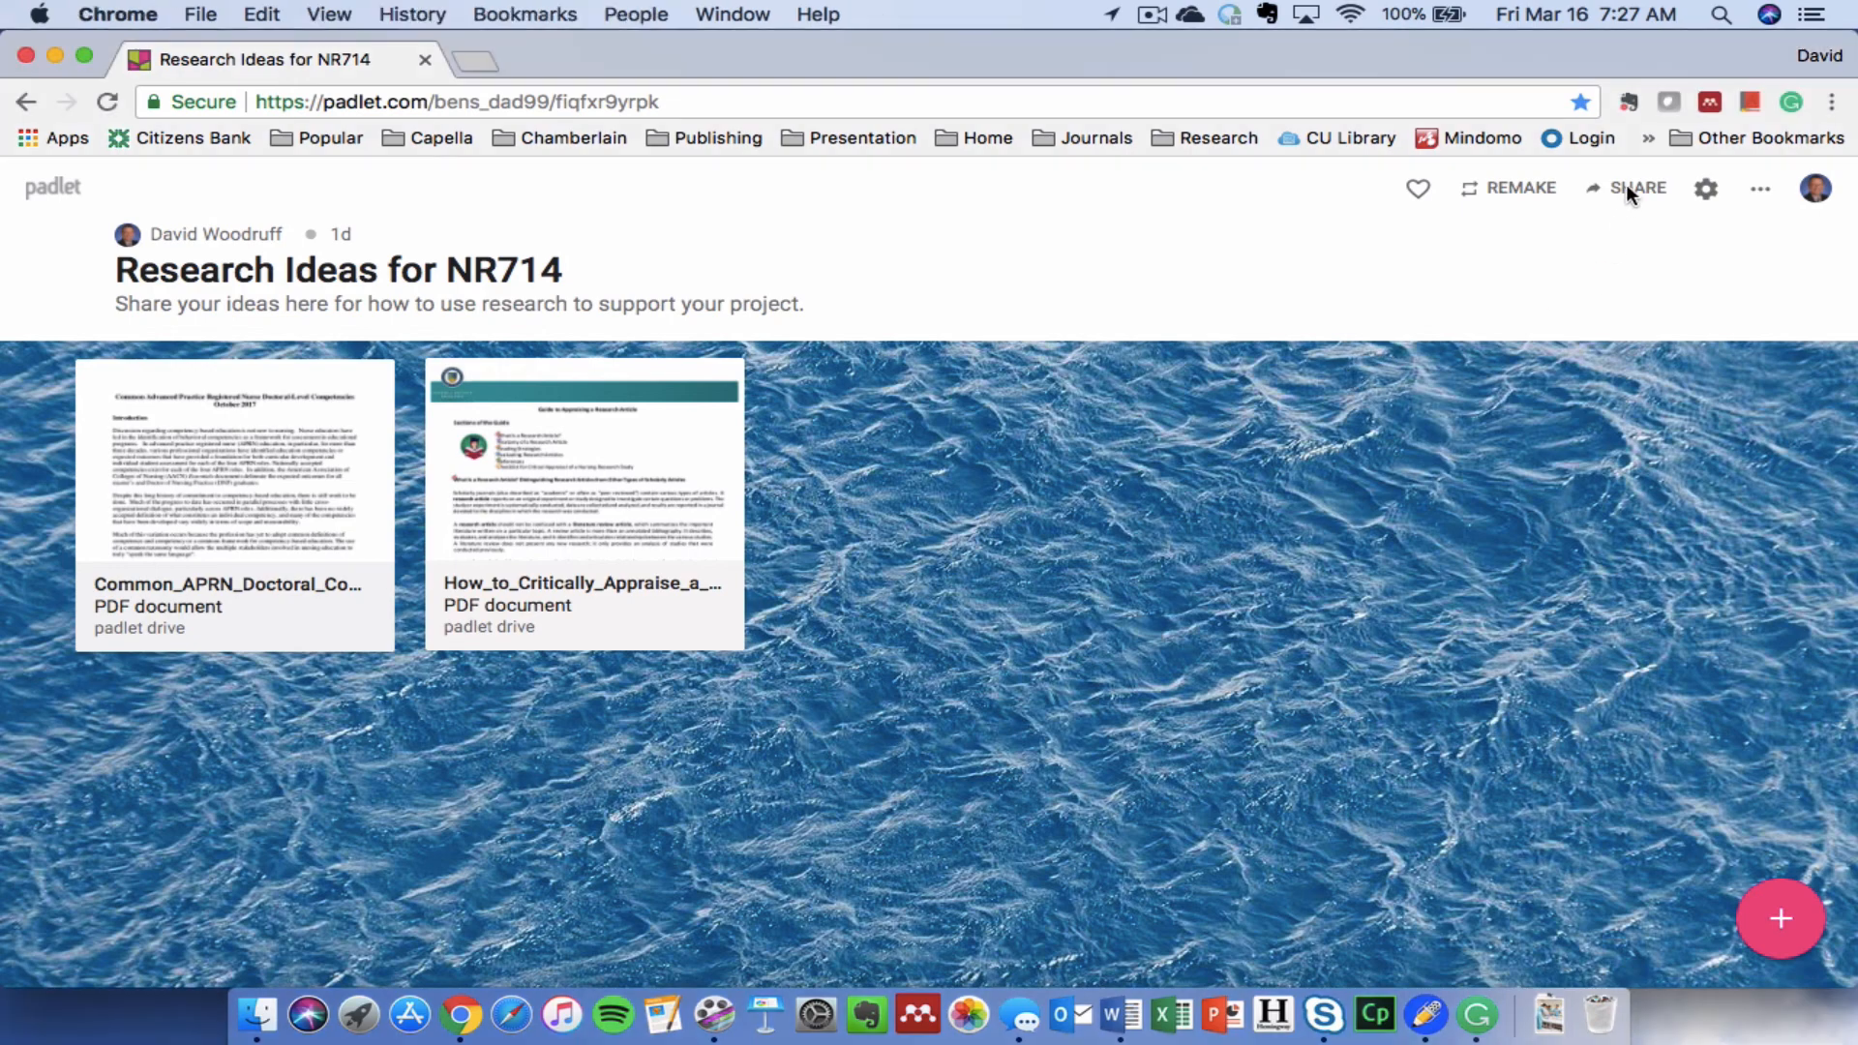
Reach the People & Privacy panel and expand the access-level choices for people with the link.
{"action": "left_click", "coordinate": [1640, 187]}
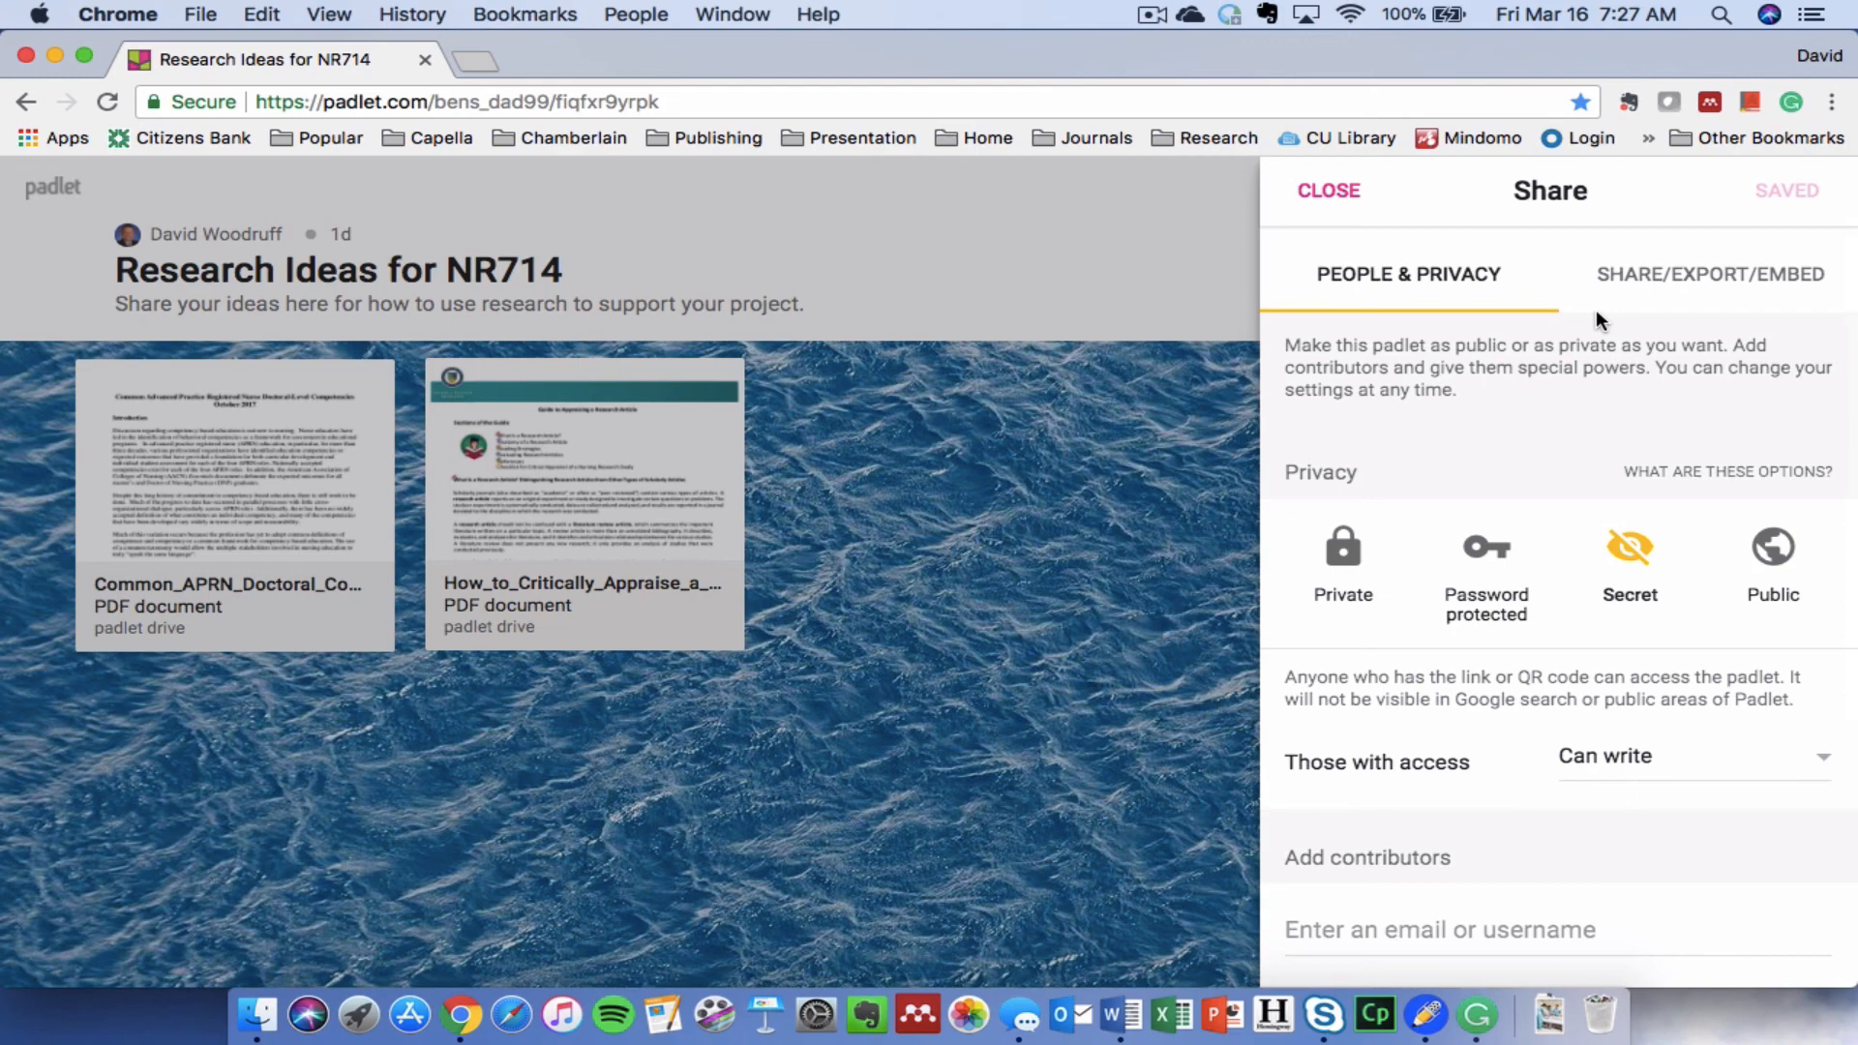
{"action": "scroll", "scroll_direction": "down", "scroll_amount": 3}
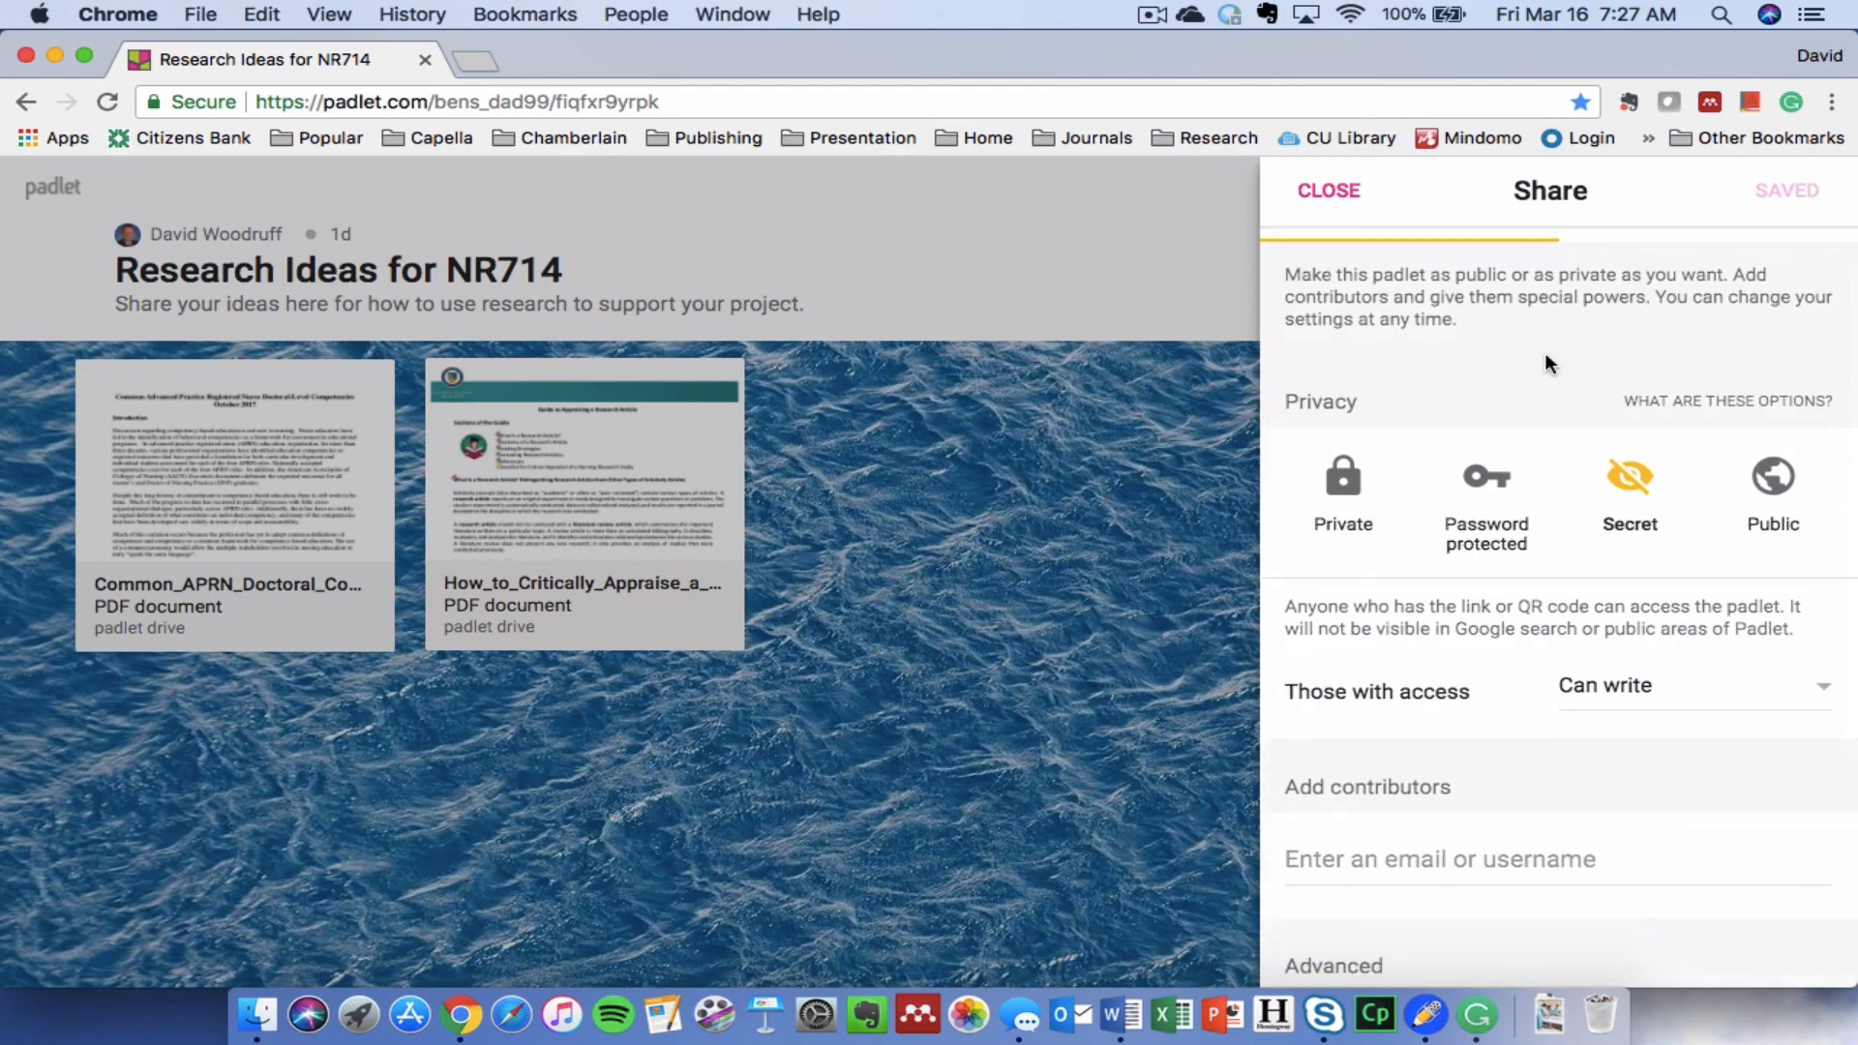
{"action": "scroll", "scroll_direction": "down", "scroll_amount": 3}
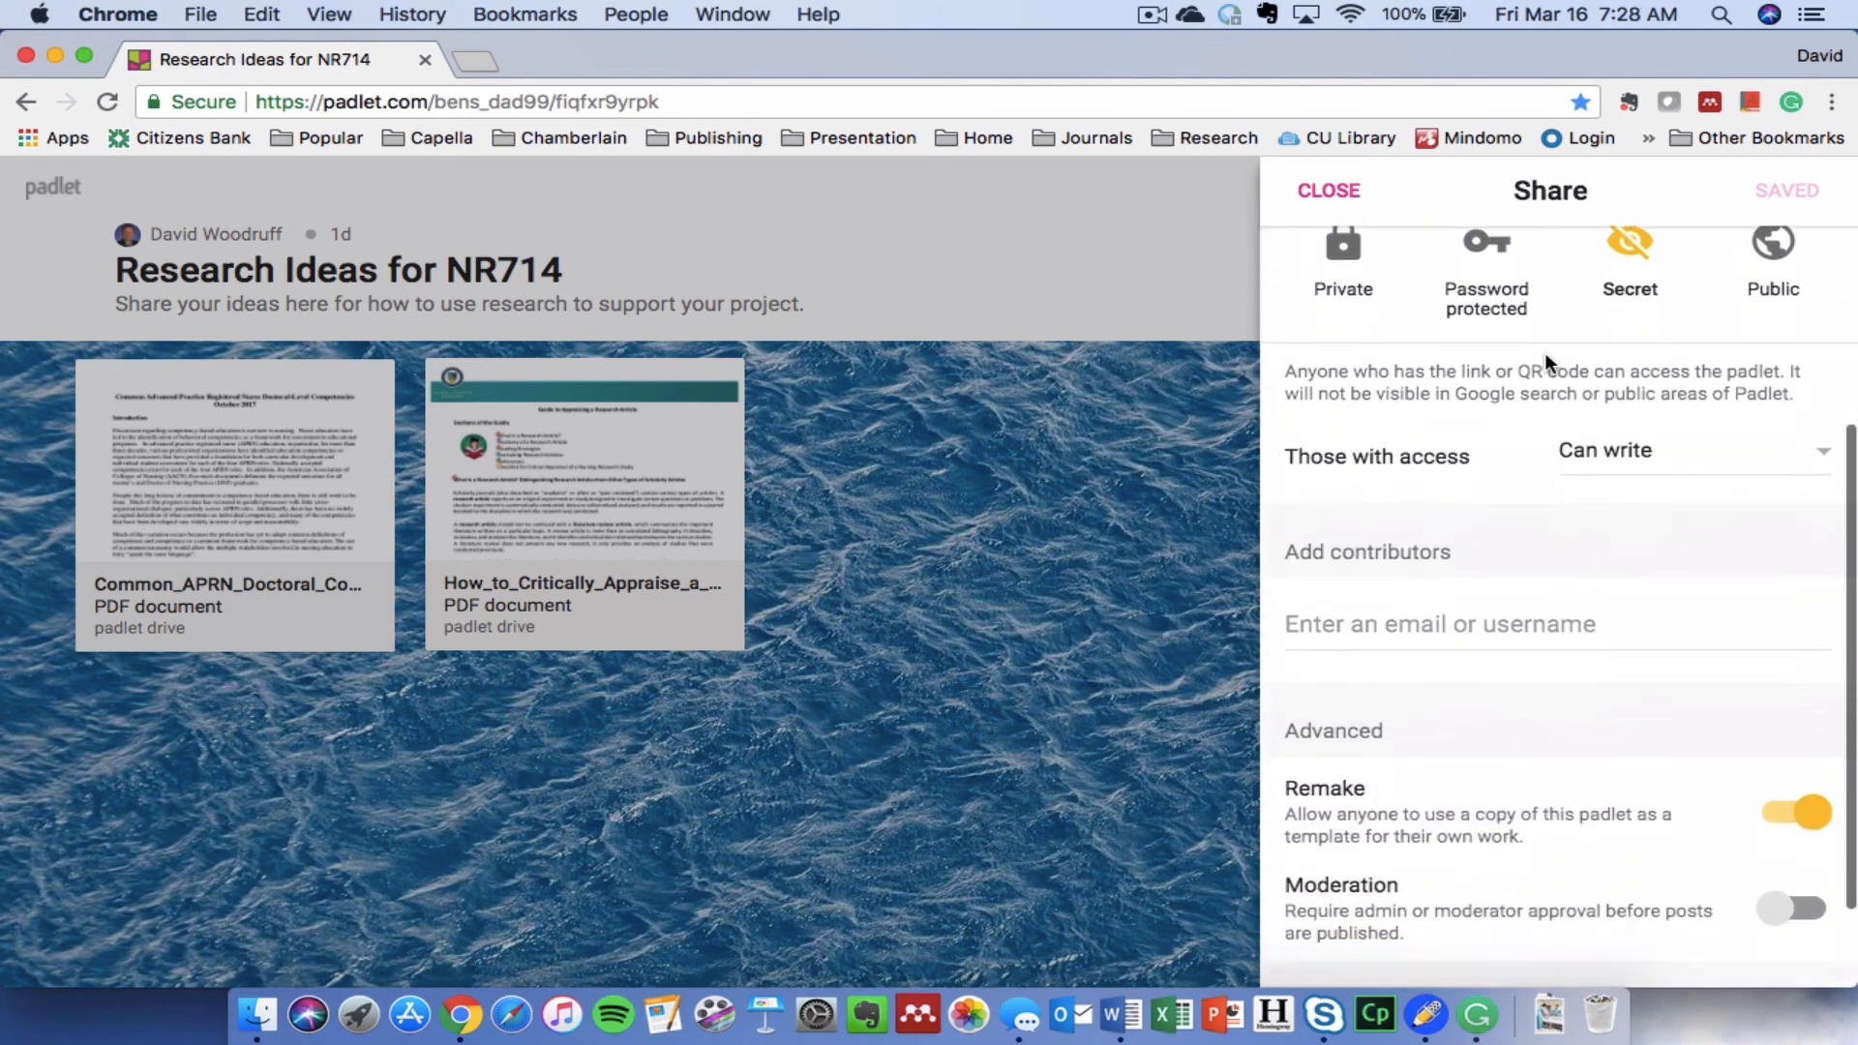
{"action": "scroll", "scroll_direction": "down", "scroll_amount": 3}
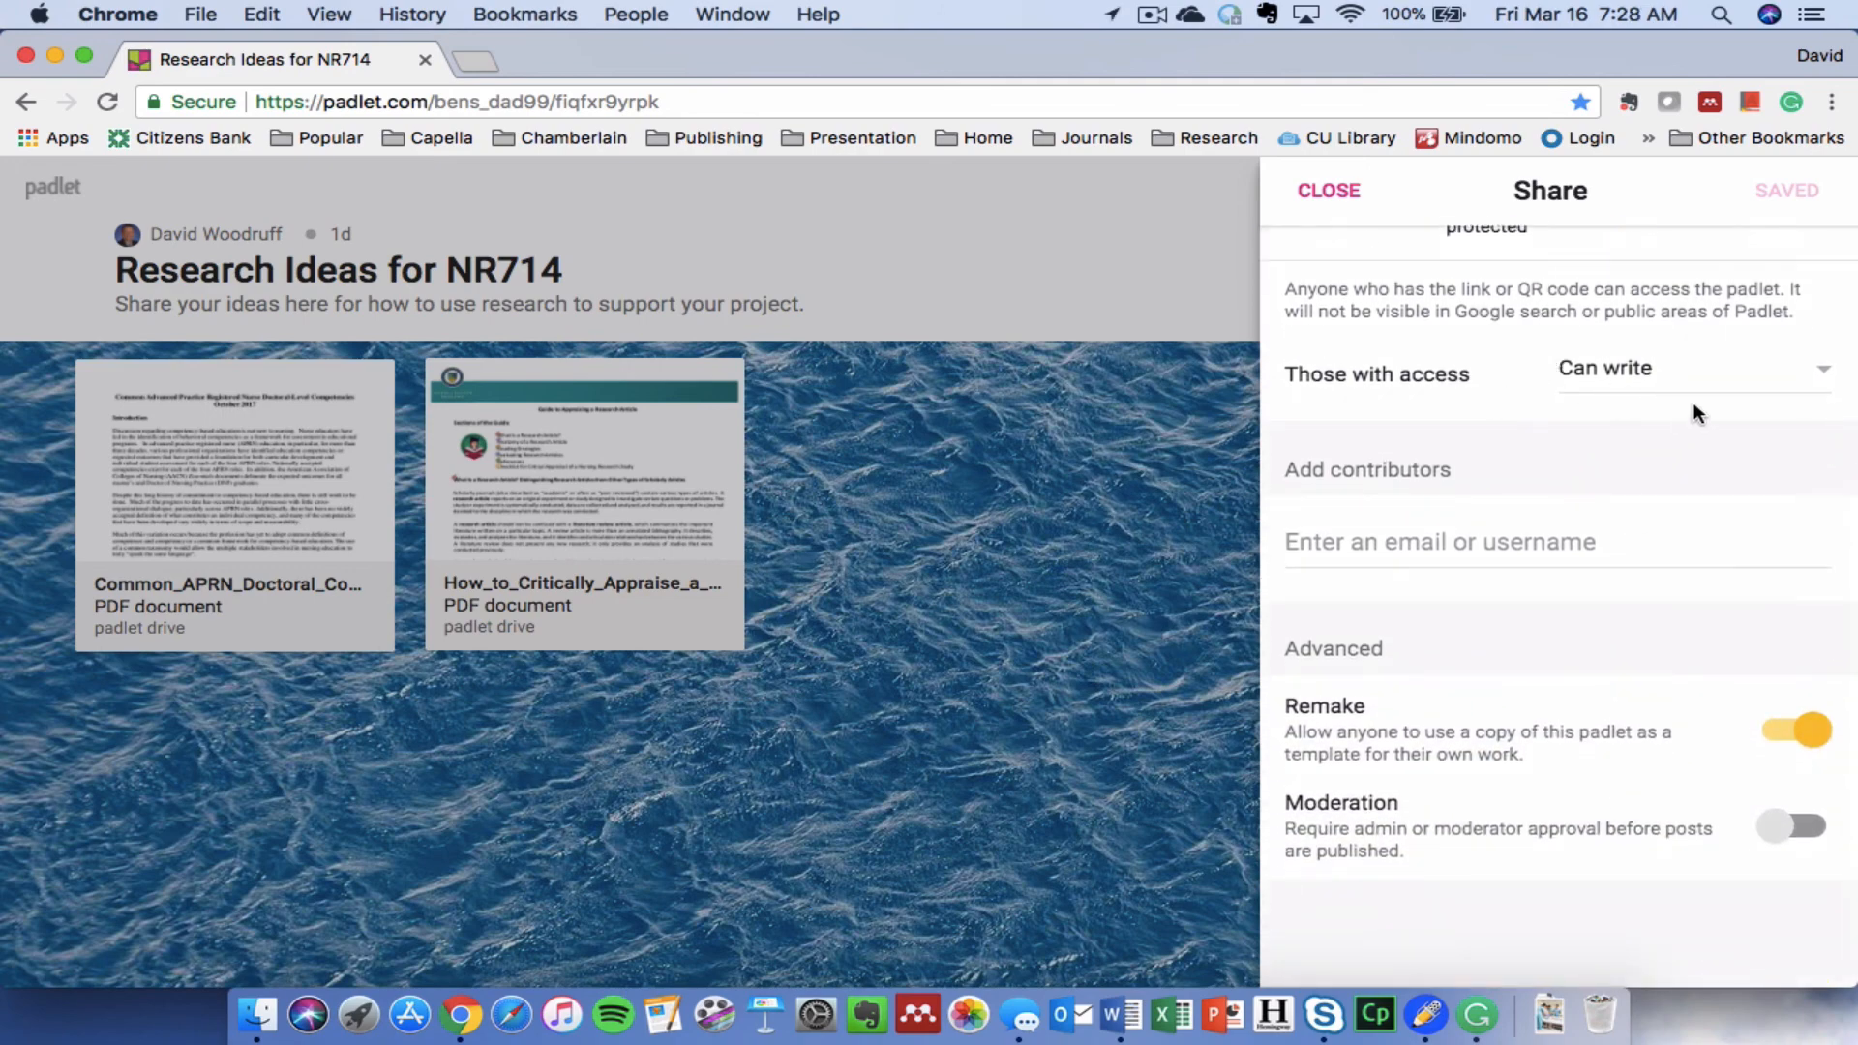
{"action": "left_click", "coordinate": [1685, 368]}
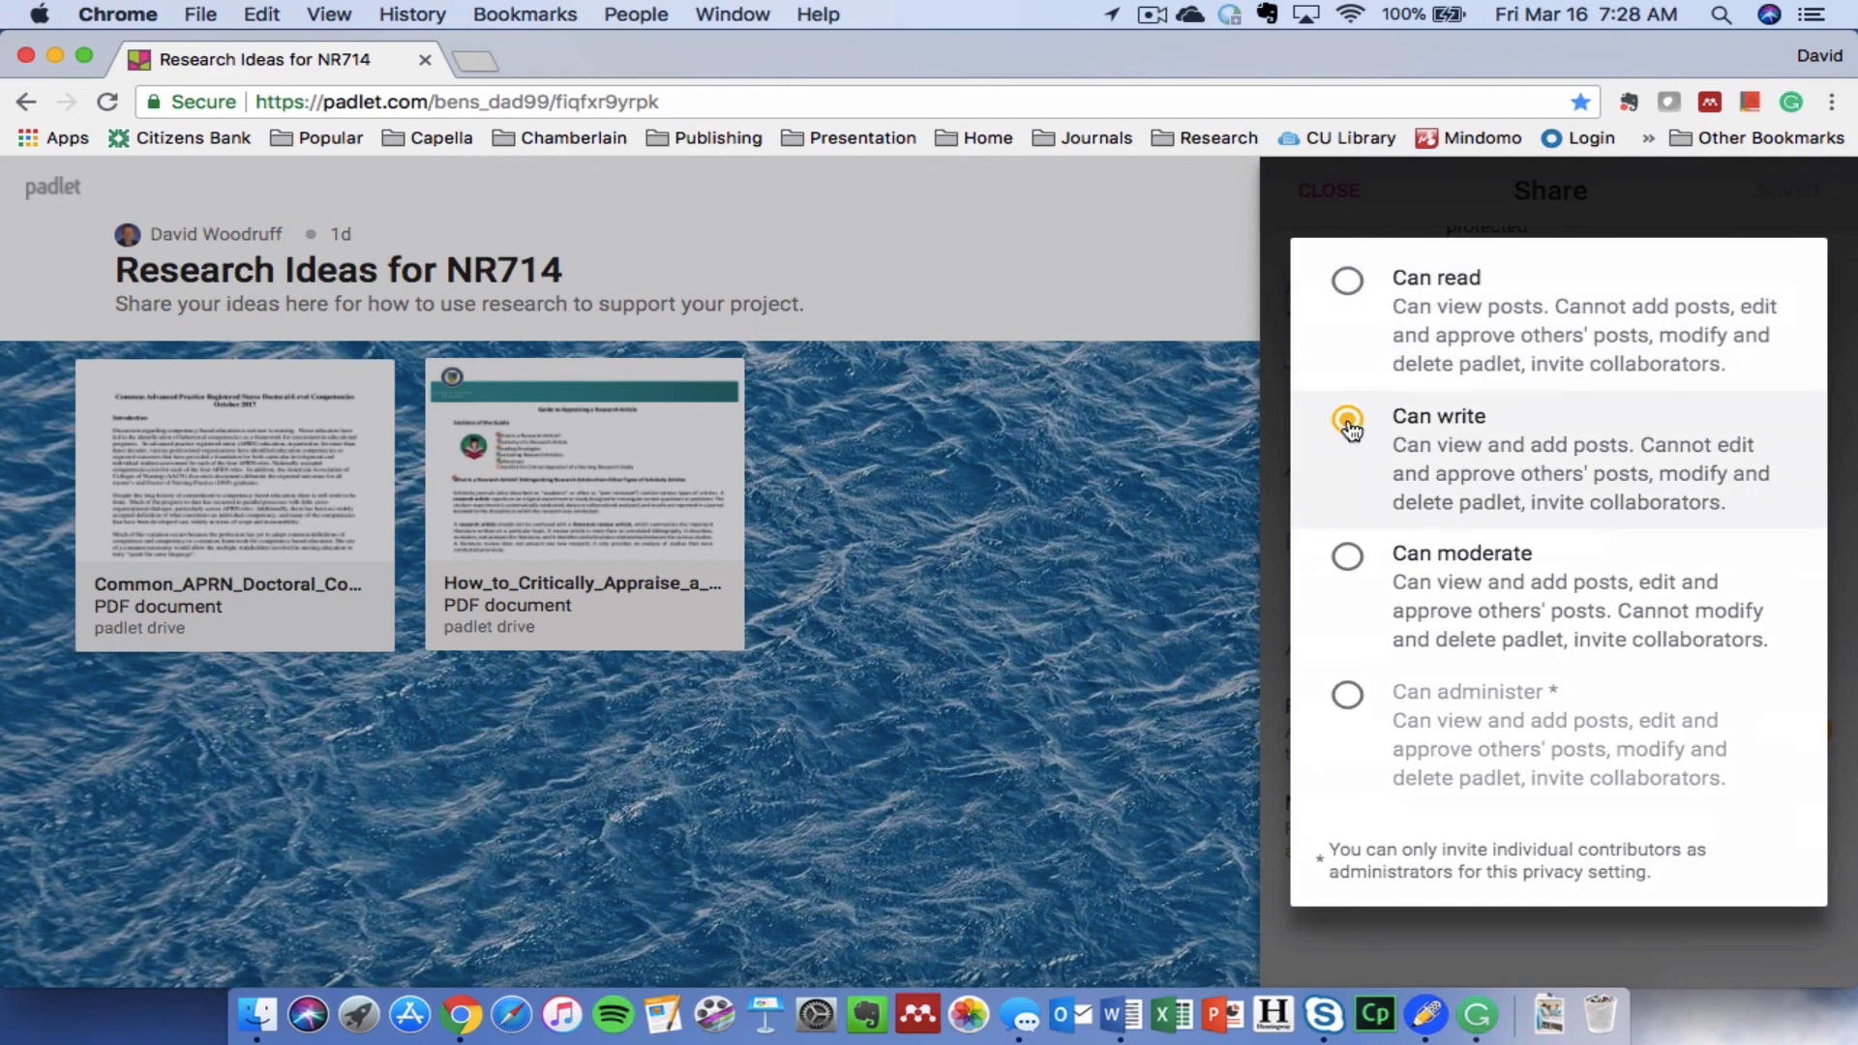
Keep 'Can write' as the access level for anyone with the secret board link.
{"action": "left_click", "coordinate": [1346, 427]}
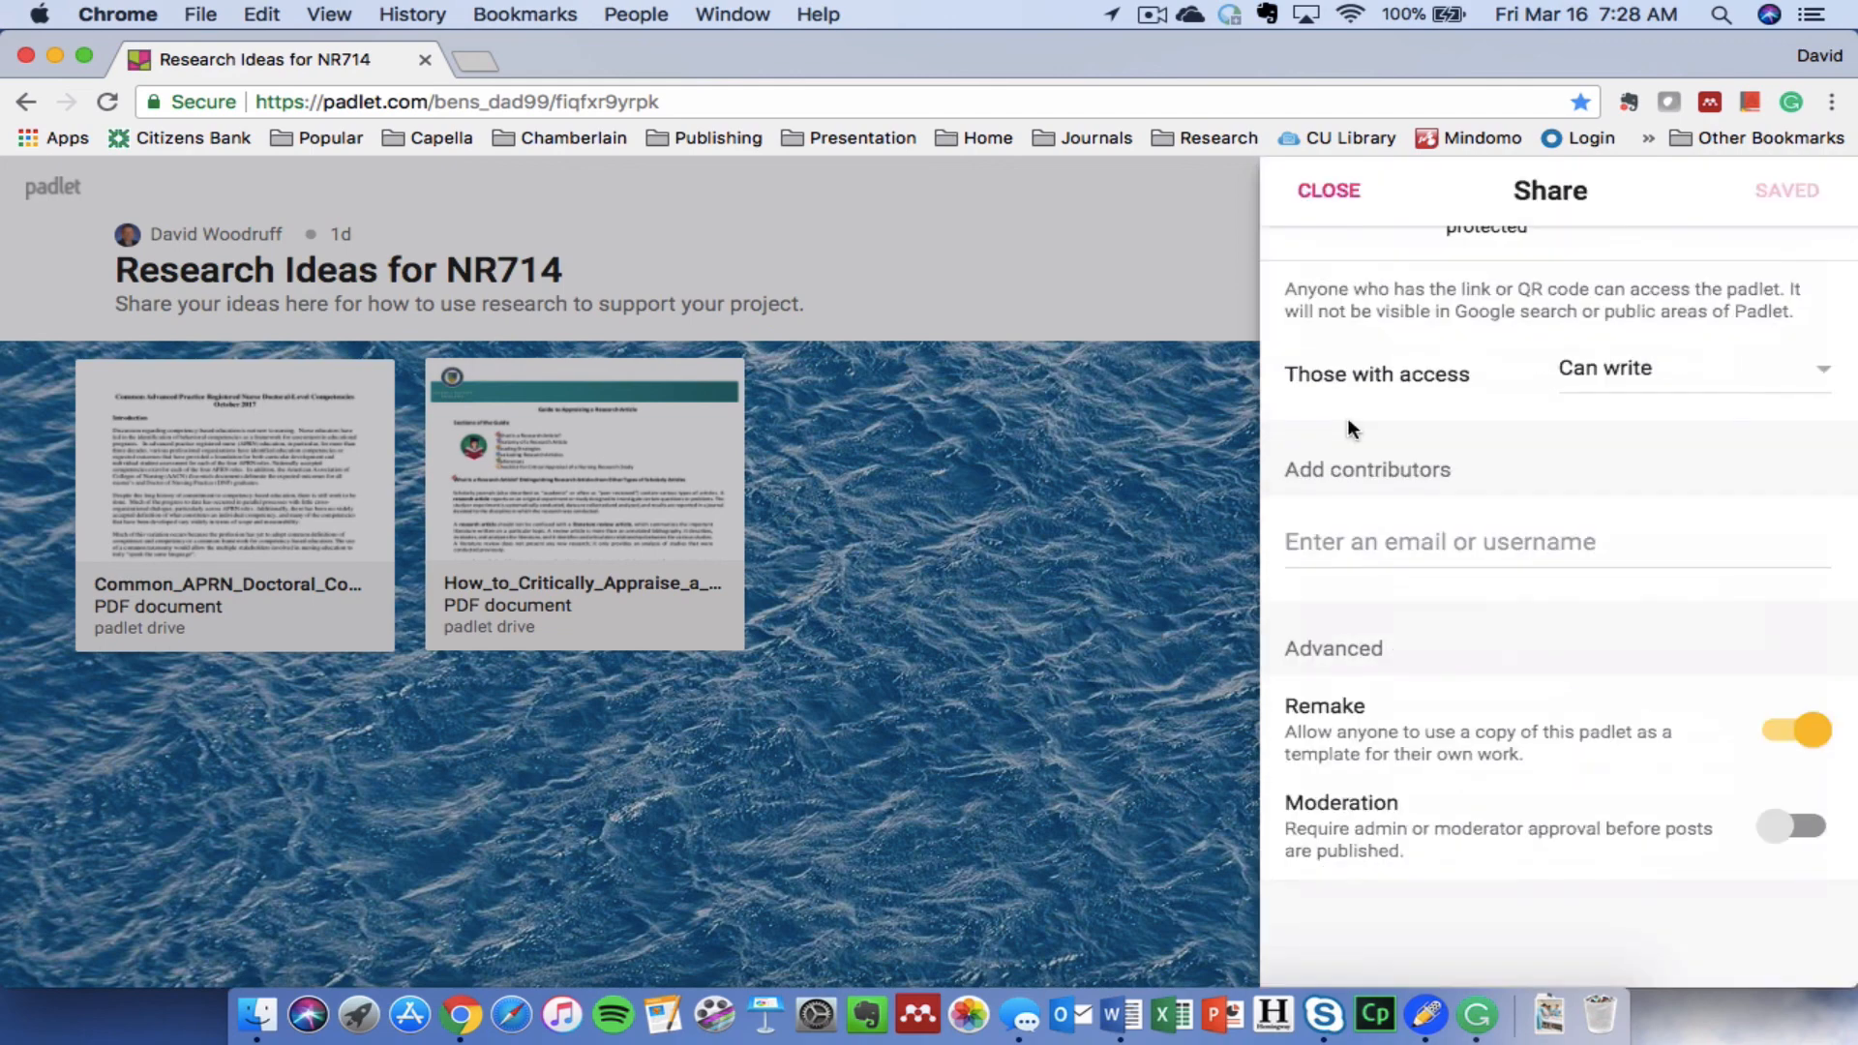
{"action": "mouse_move", "coordinate": [1546, 434]}
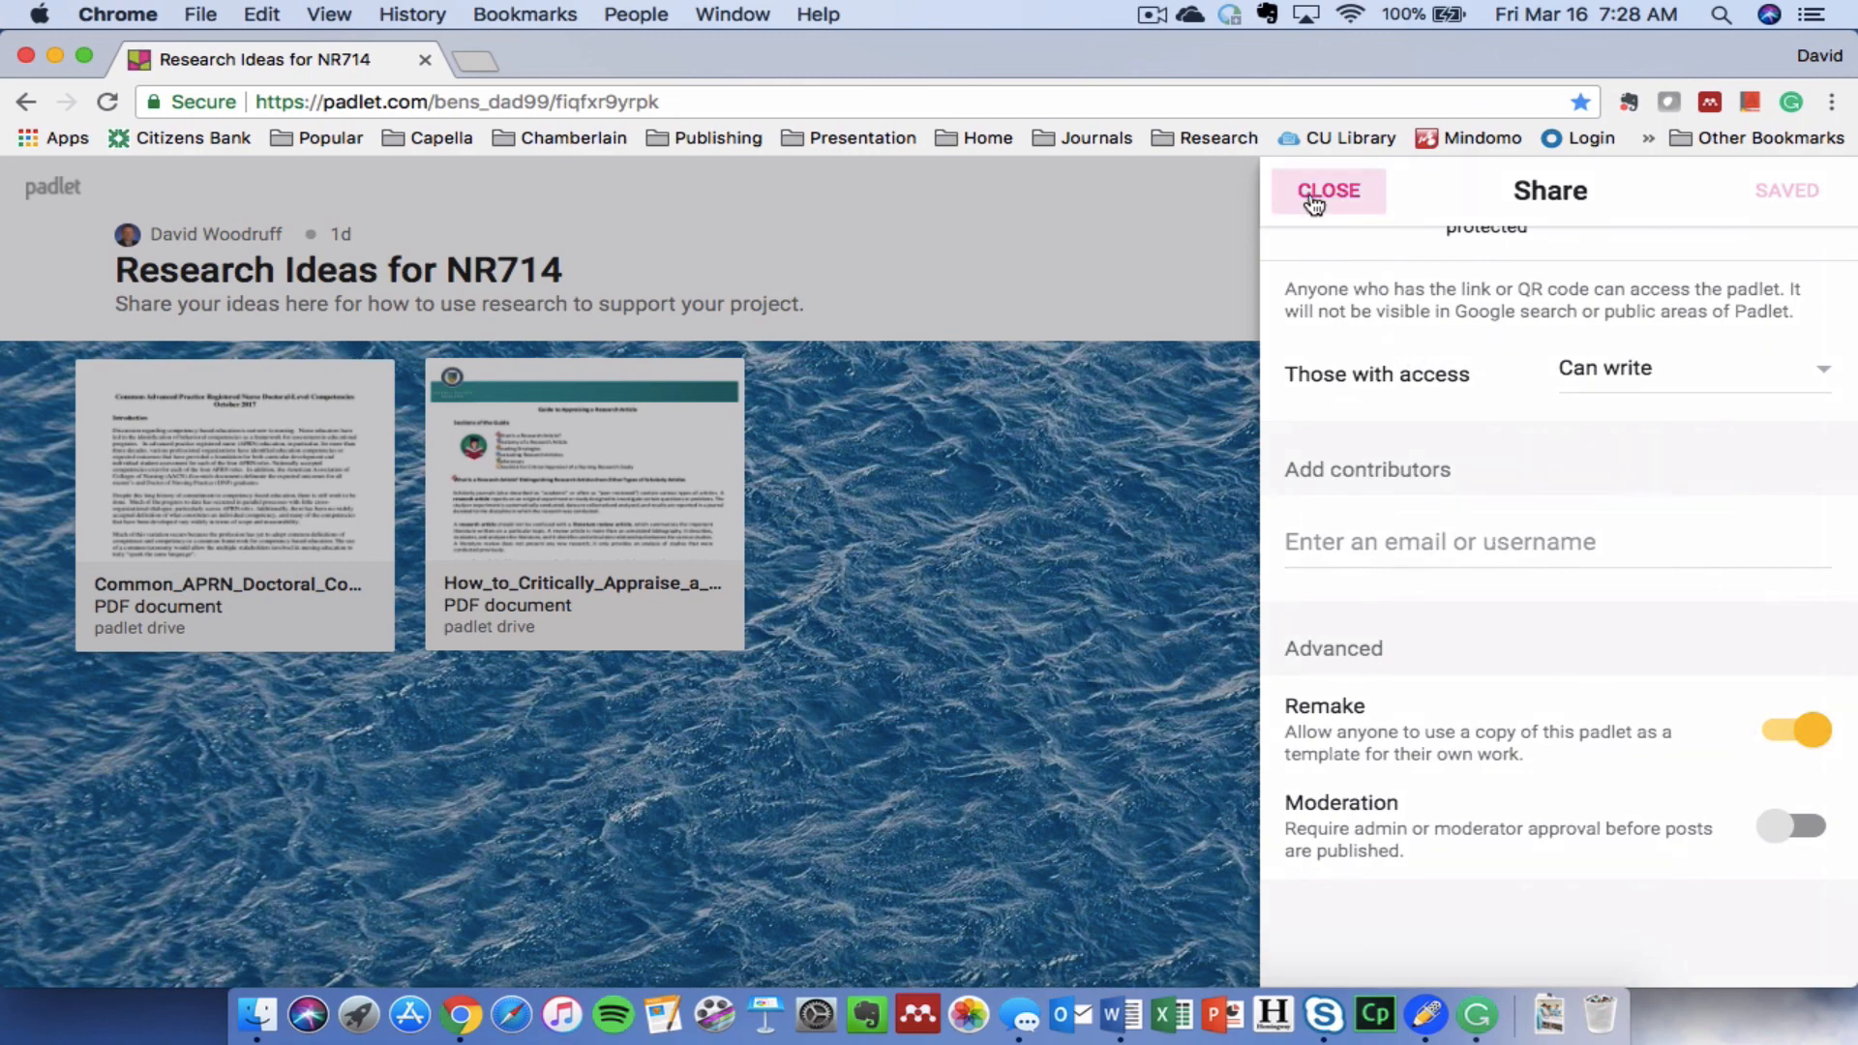
Leave the Share panel and preview the new-post options on the Research Ideas for NR714 board.
{"action": "left_click", "coordinate": [1326, 190]}
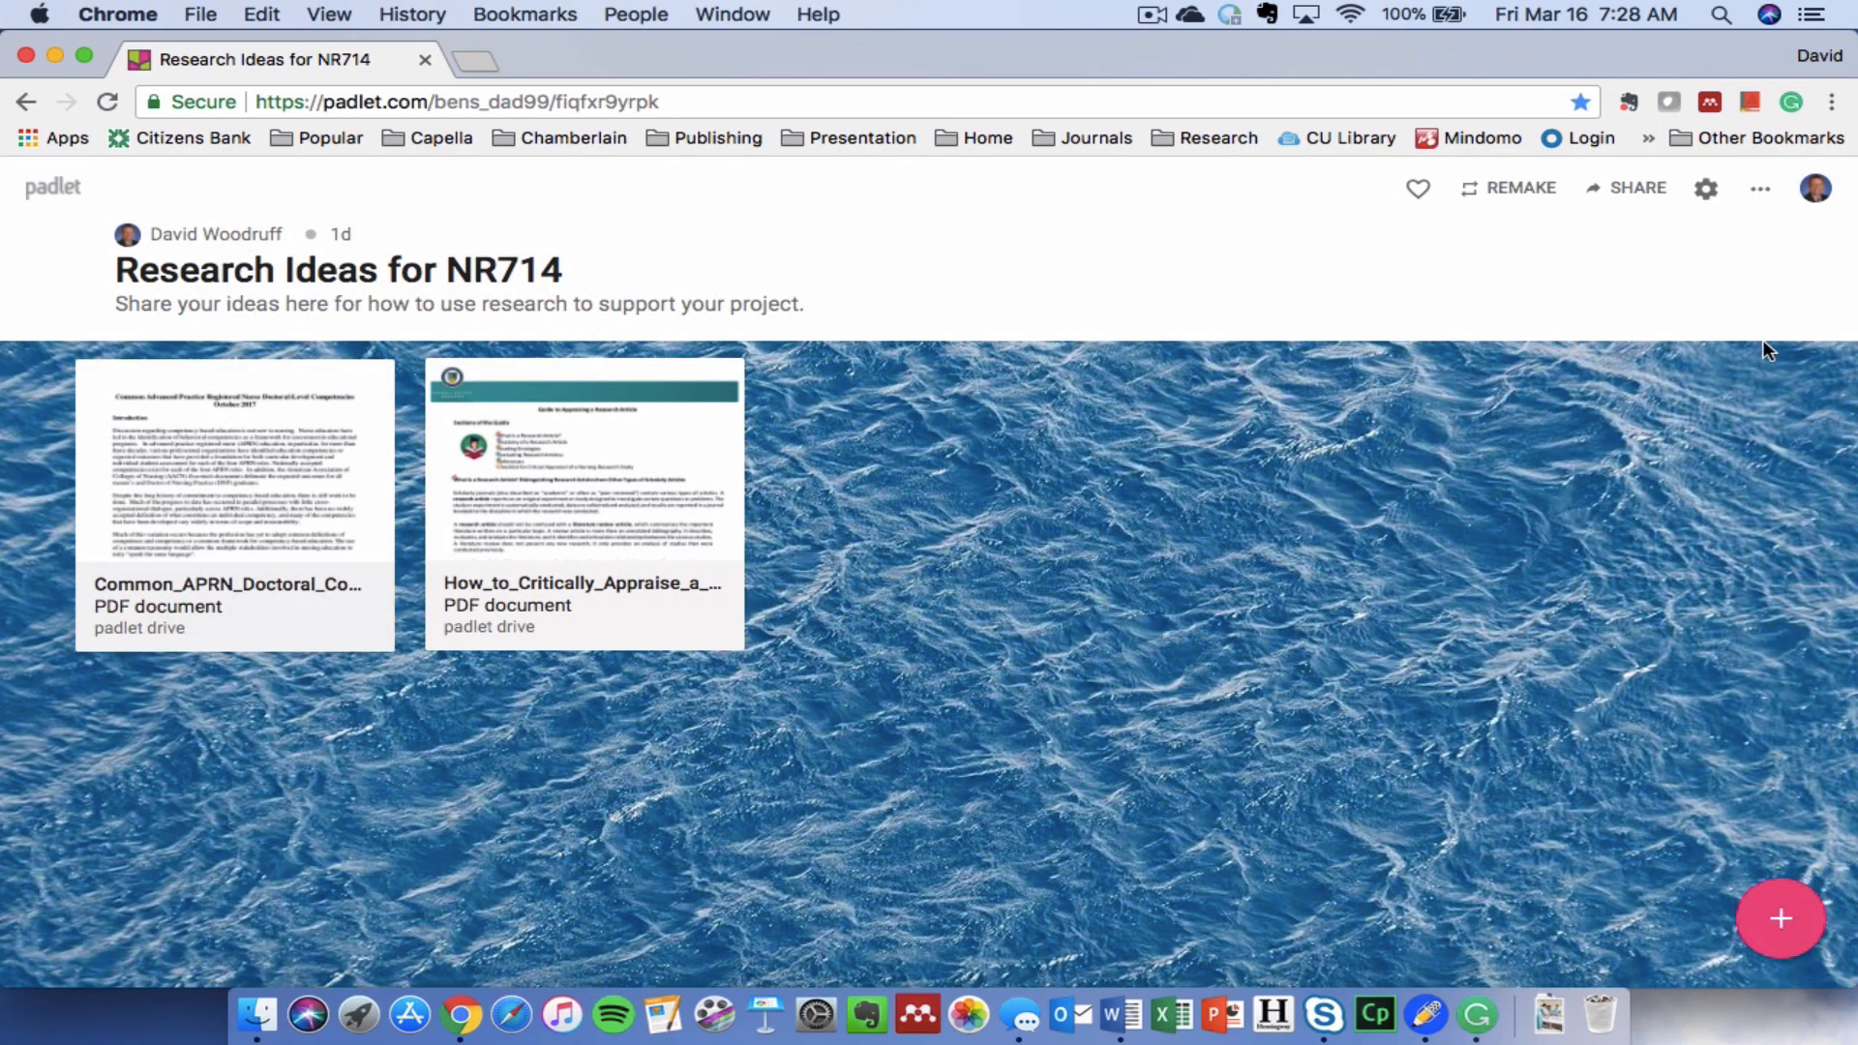
{"action": "mouse_move", "coordinate": [1626, 502]}
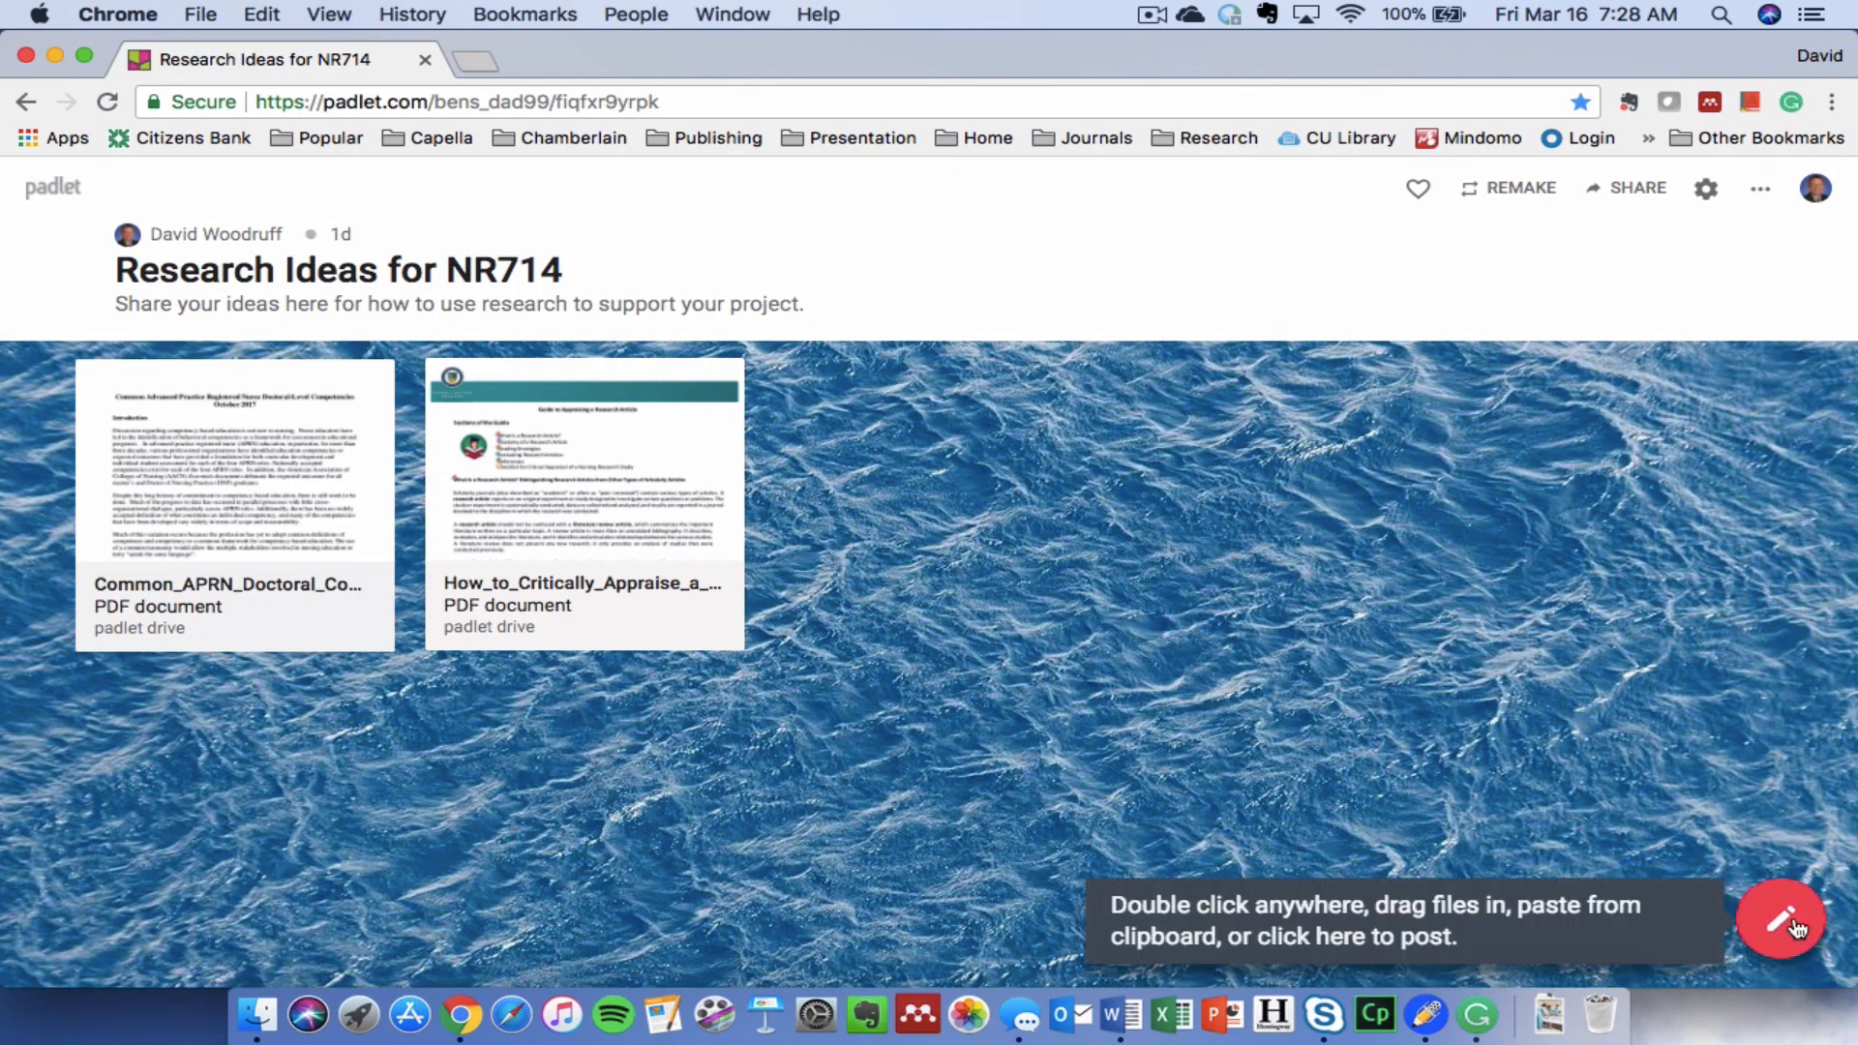
{"action": "left_click", "coordinate": [1780, 923]}
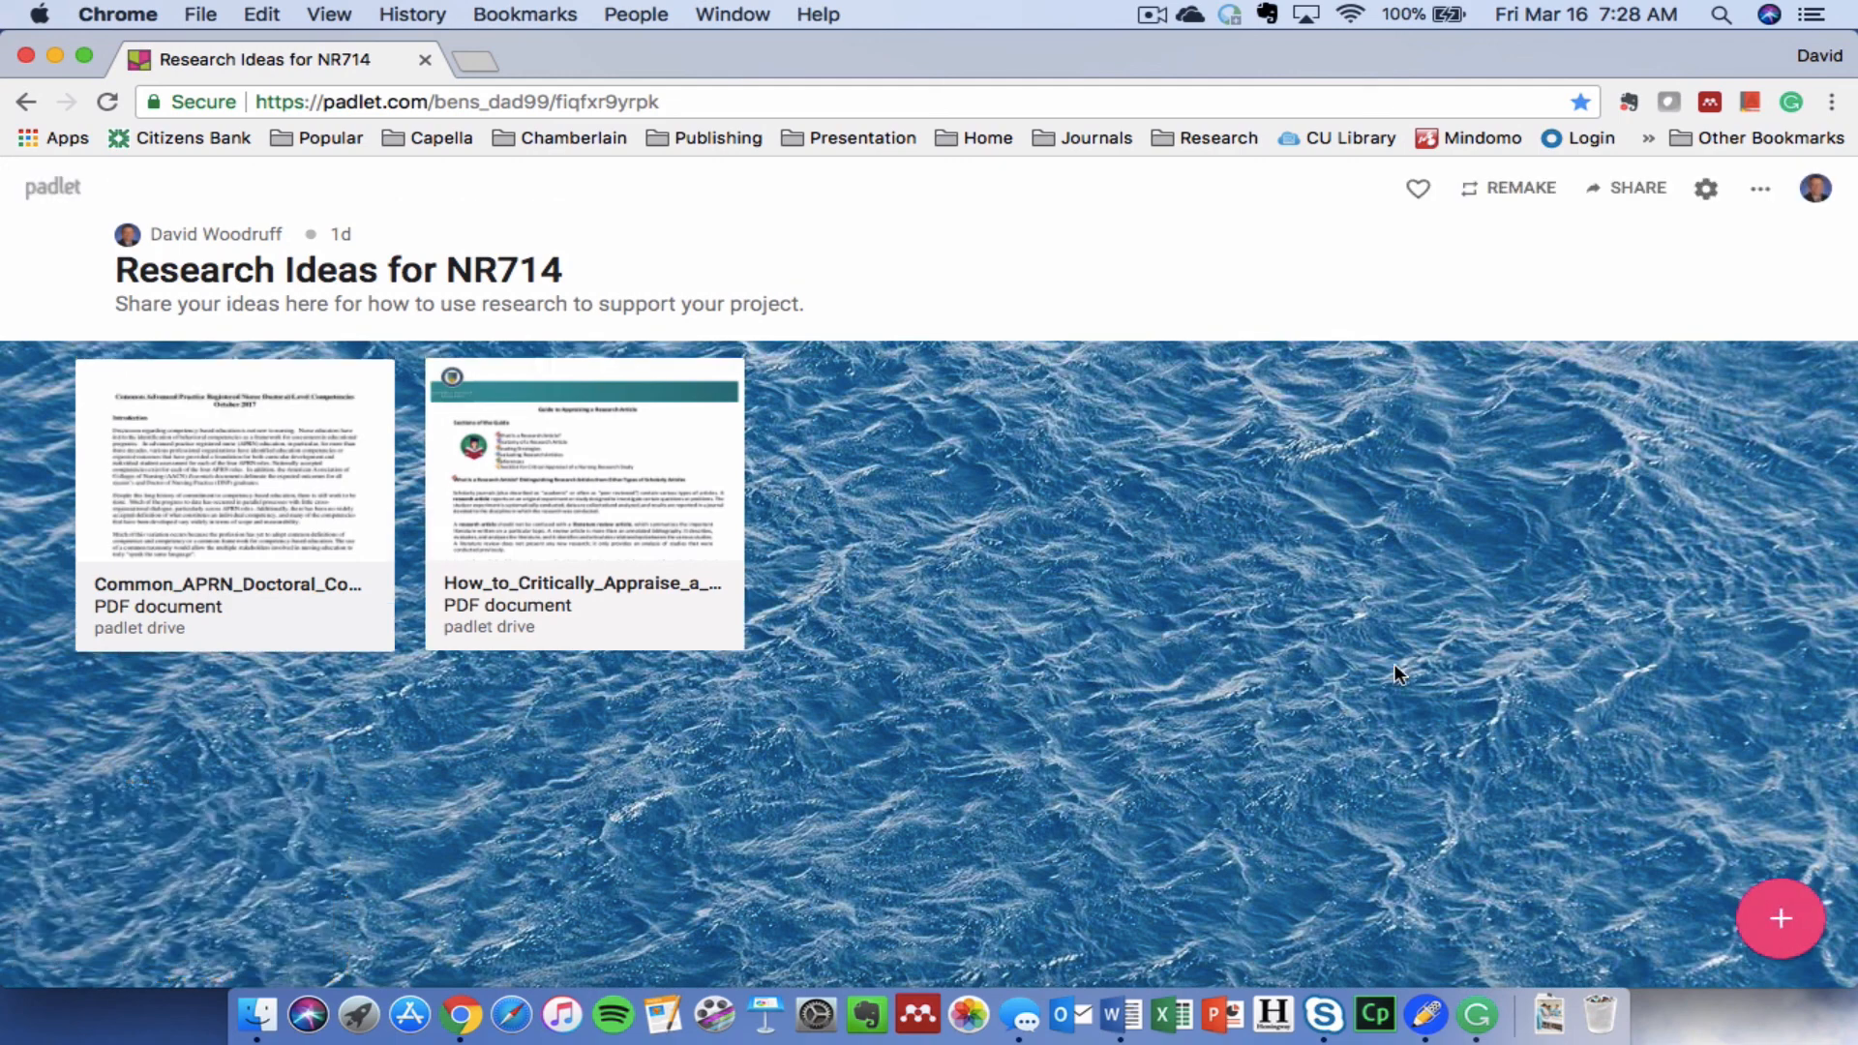
{"action": "mouse_move", "coordinate": [1780, 918]}
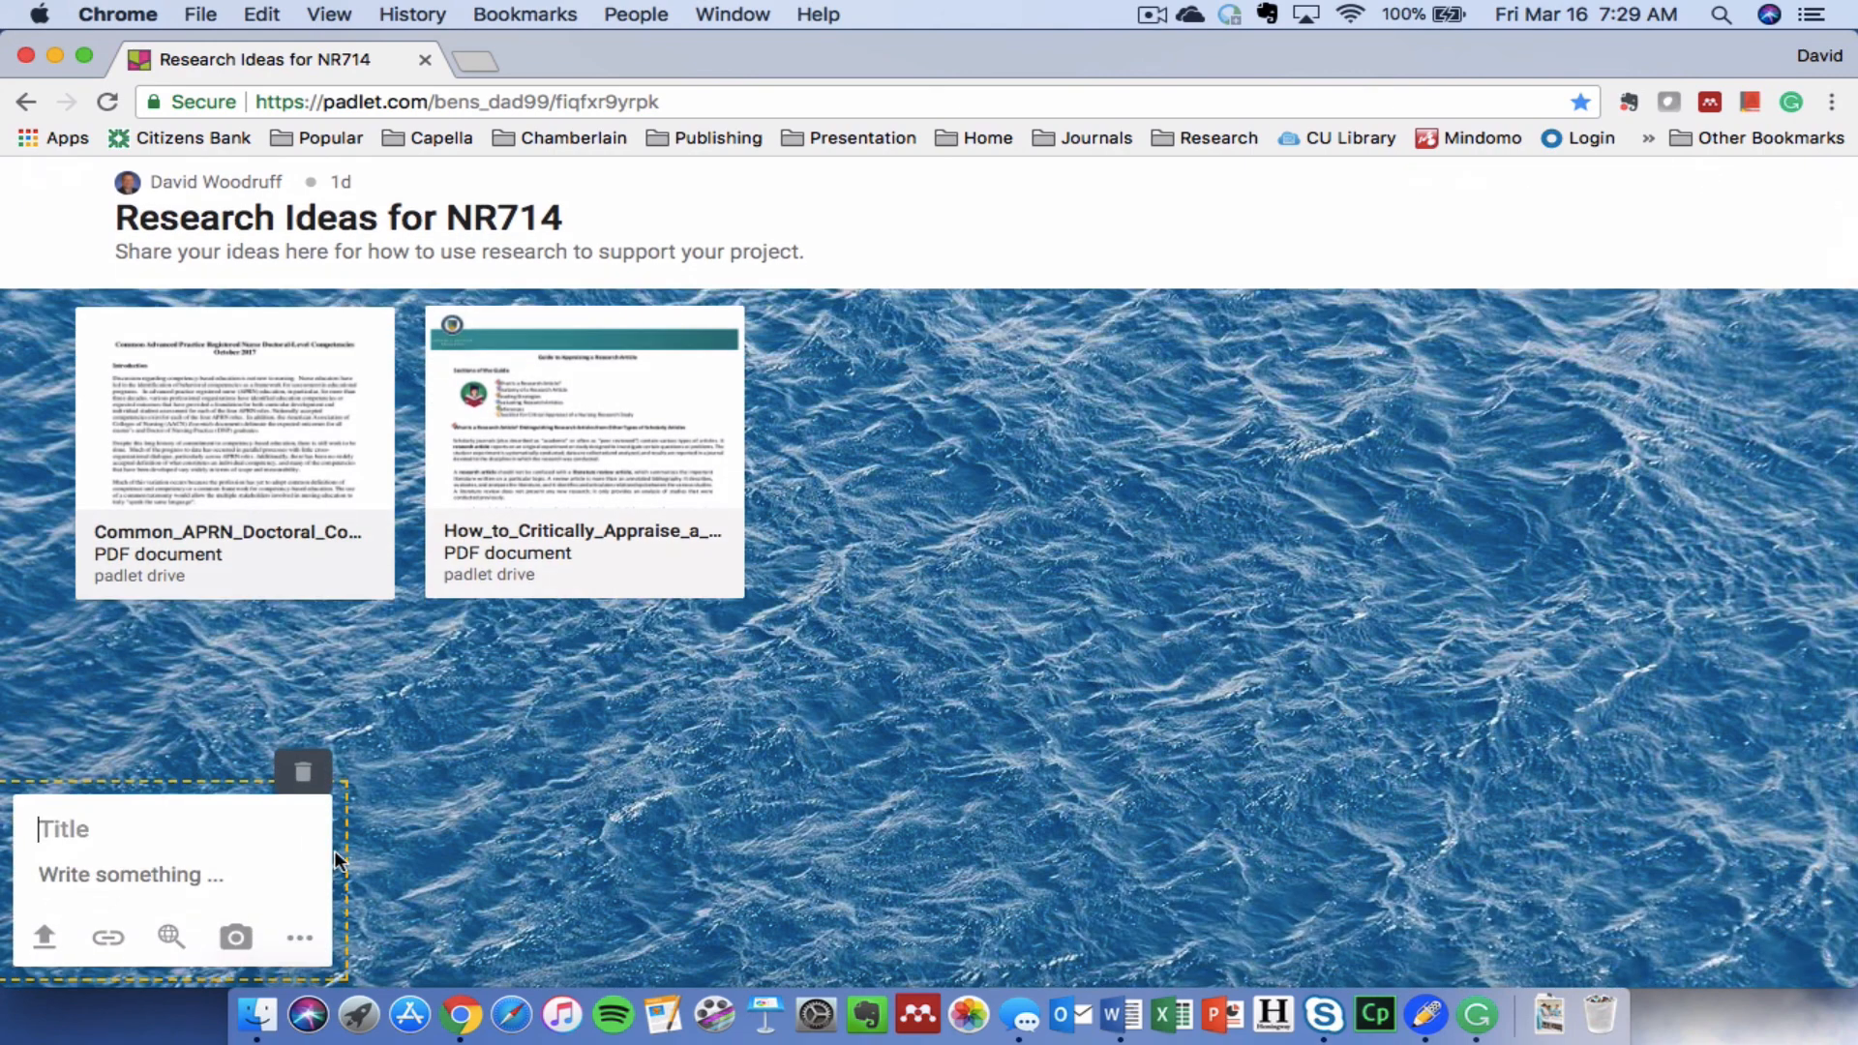
{"action": "mouse_move", "coordinate": [43, 938]}
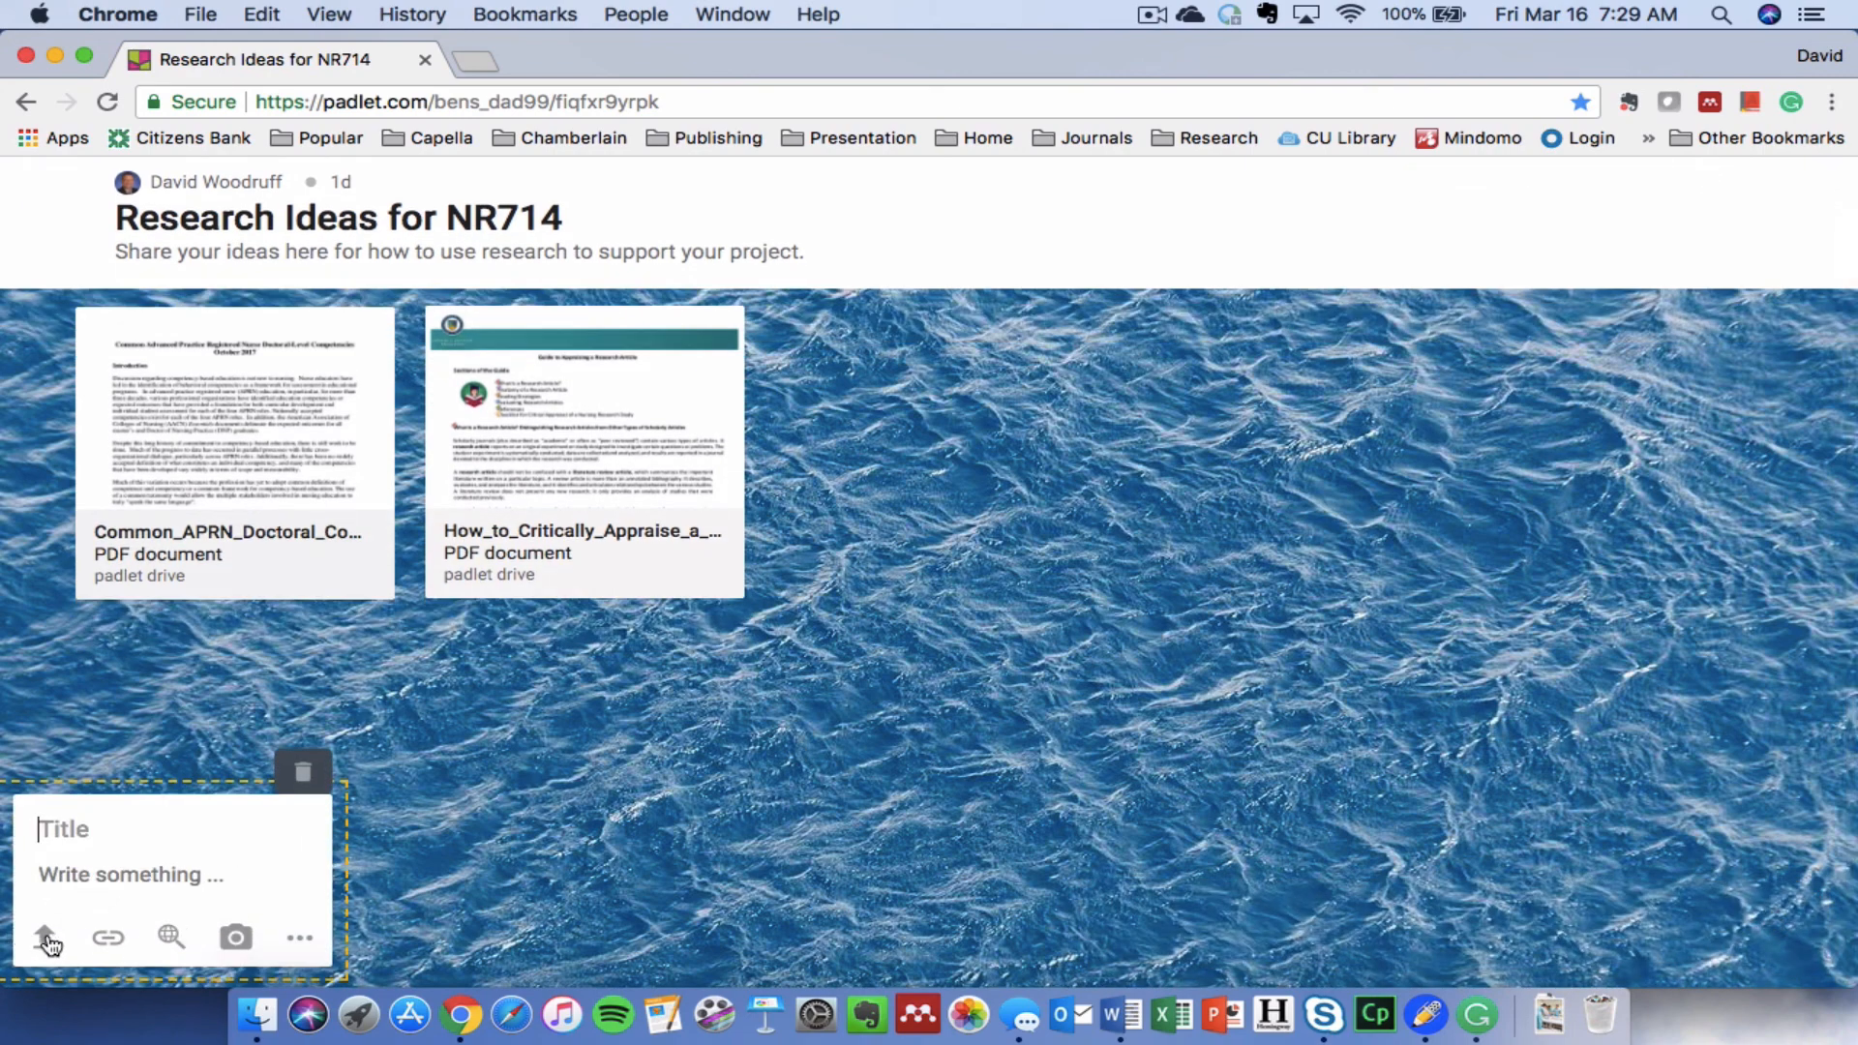
{"action": "mouse_move", "coordinate": [45, 938]}
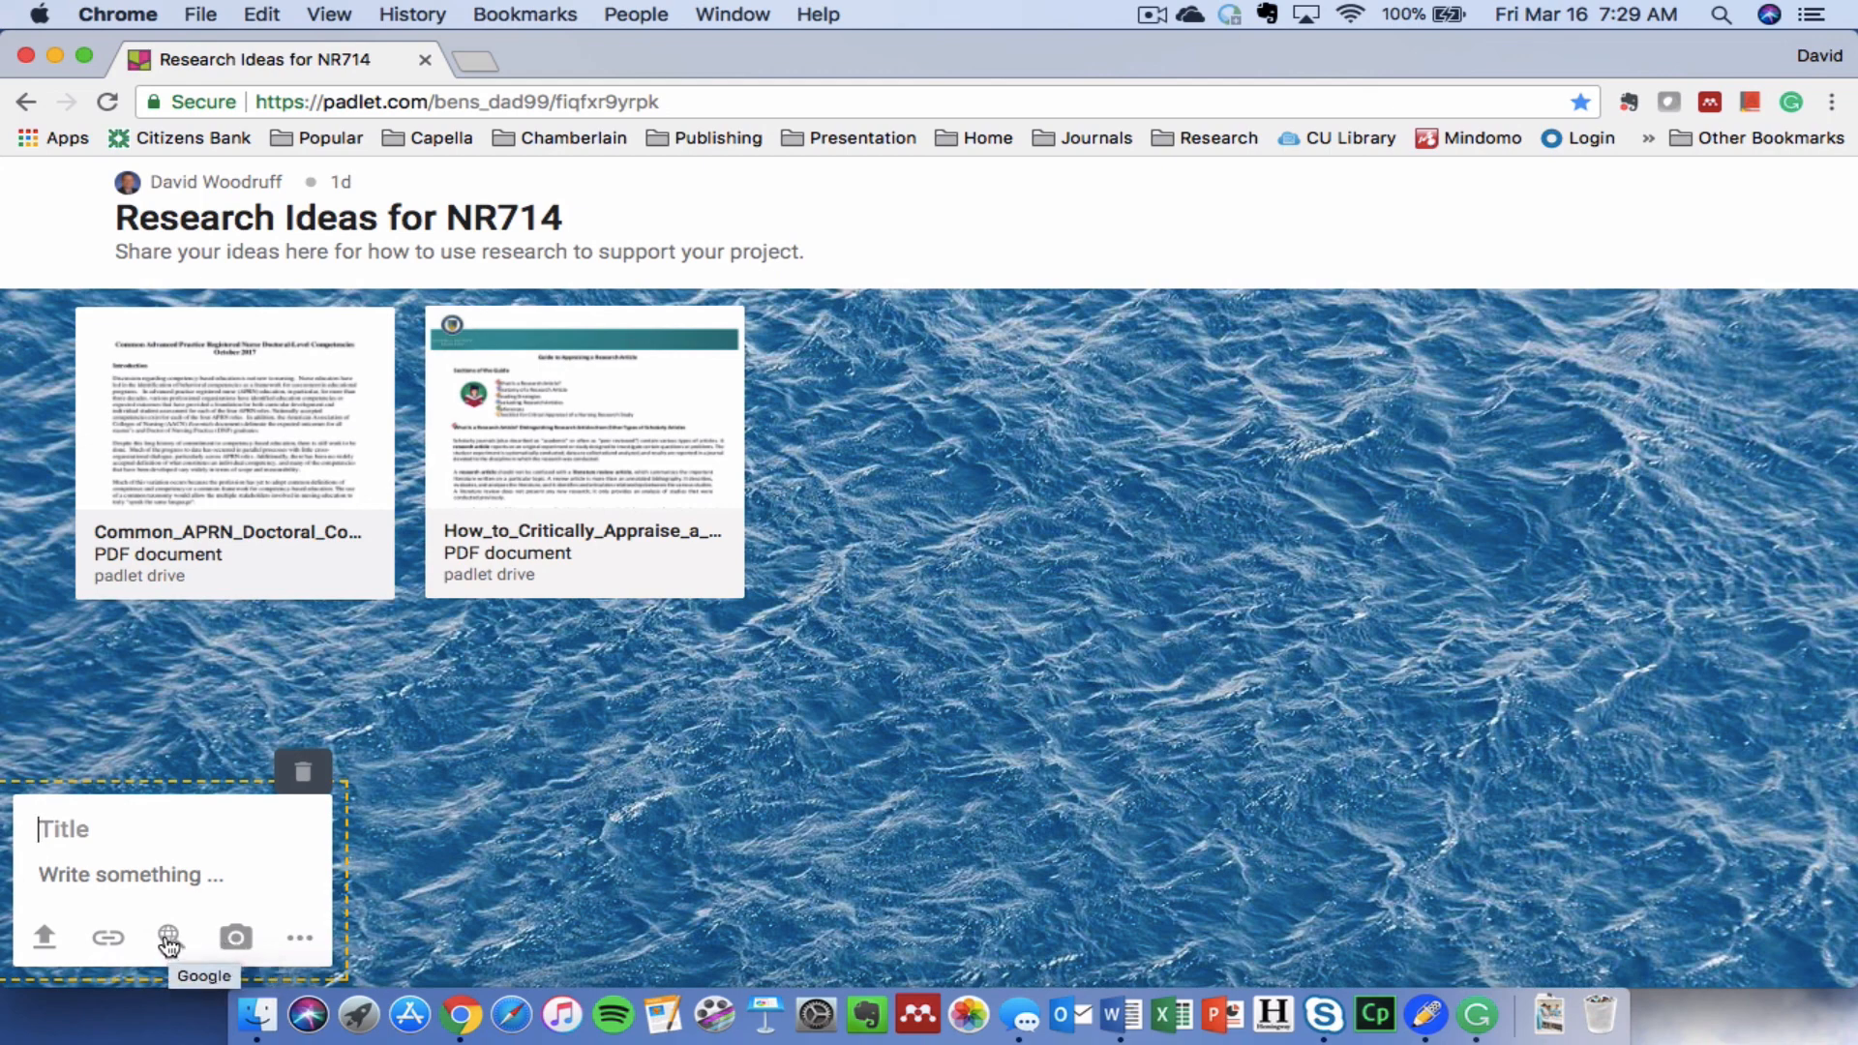
{"action": "mouse_move", "coordinate": [888, 726]}
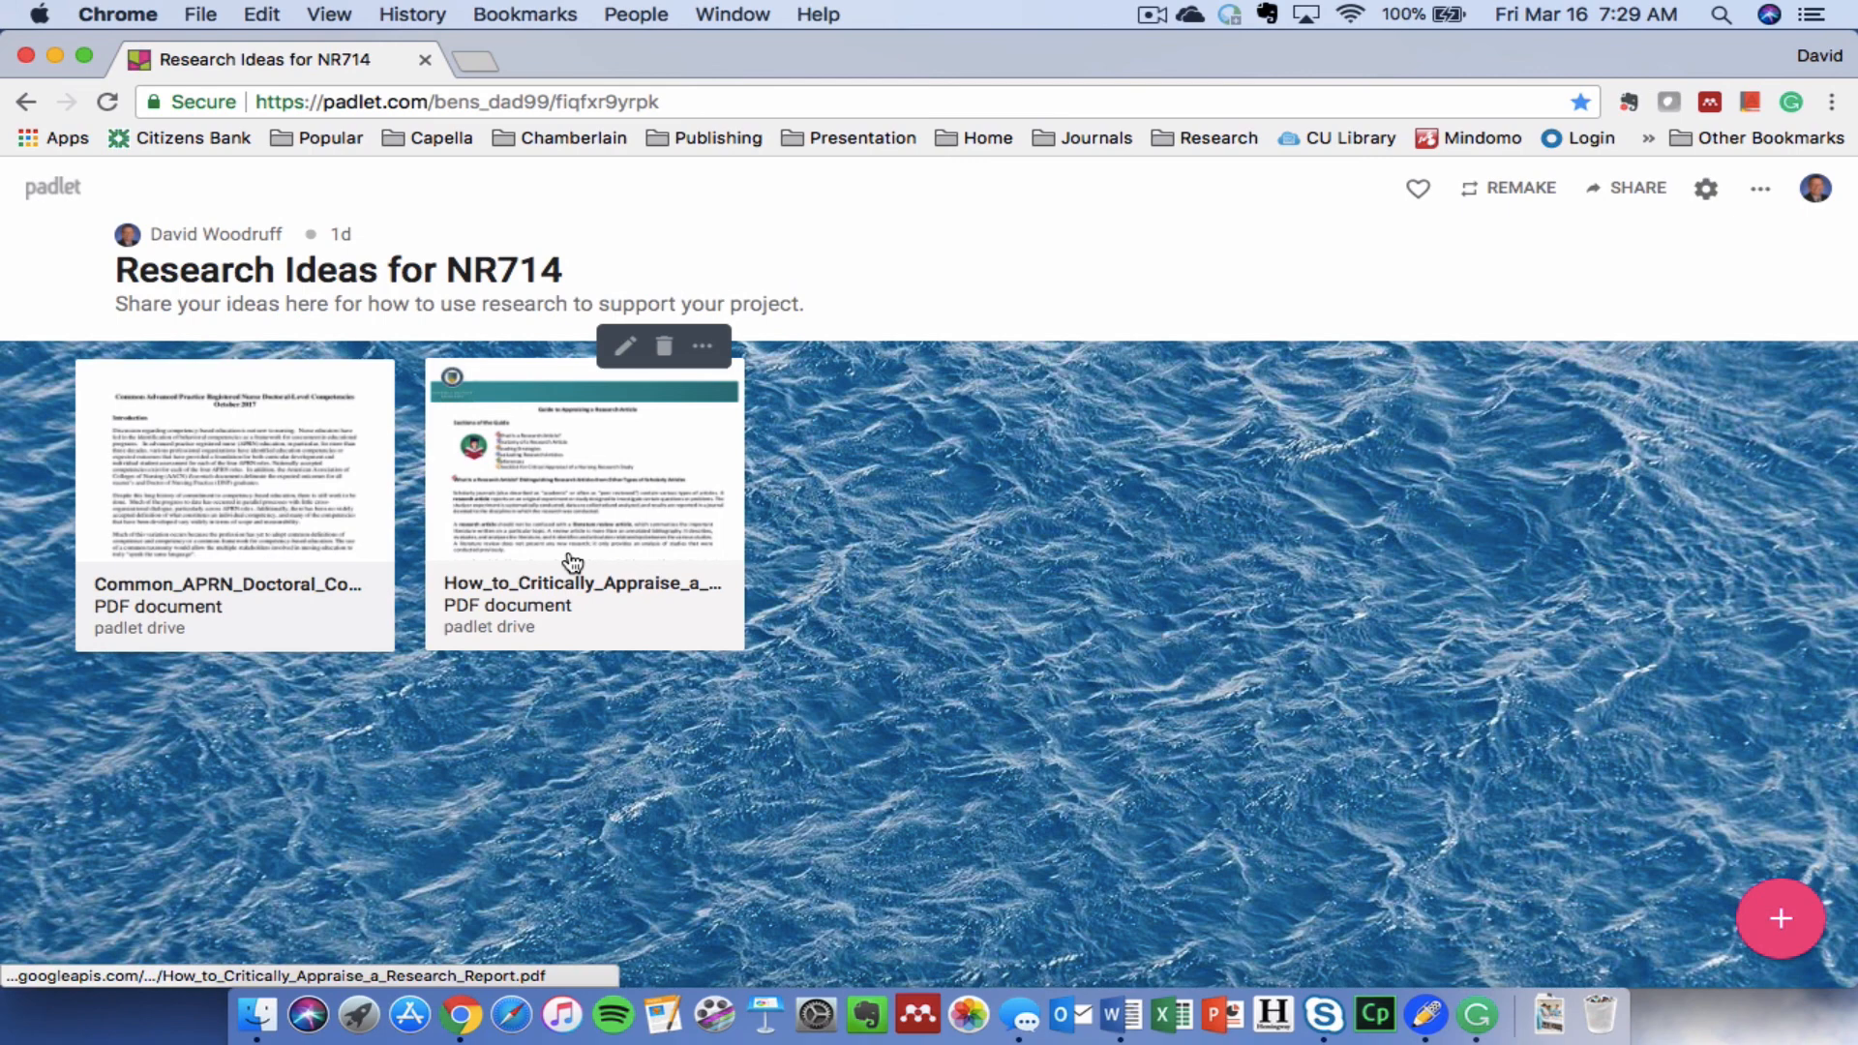
{"action": "mouse_move", "coordinate": [290, 462]}
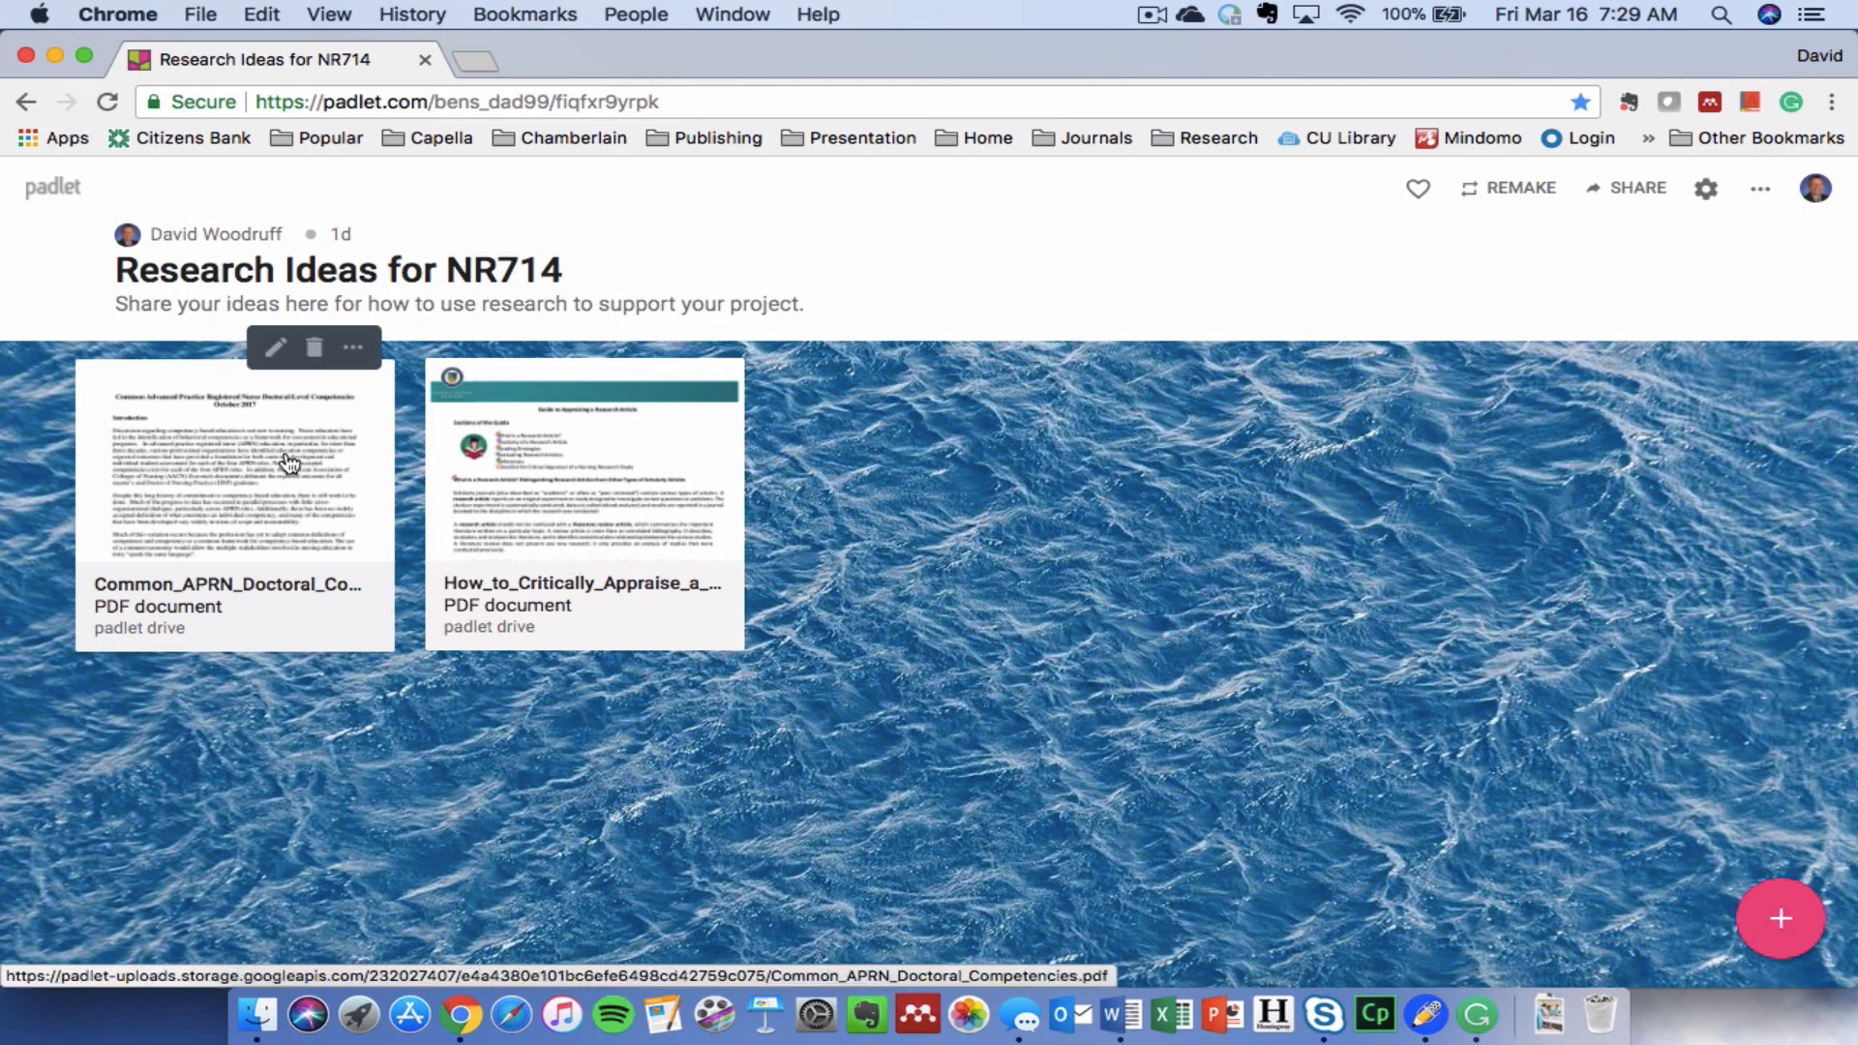
View the Common_APRN_Doctoral PDF in the document viewer, scrolled into its introduction.
{"action": "left_click", "coordinate": [232, 474]}
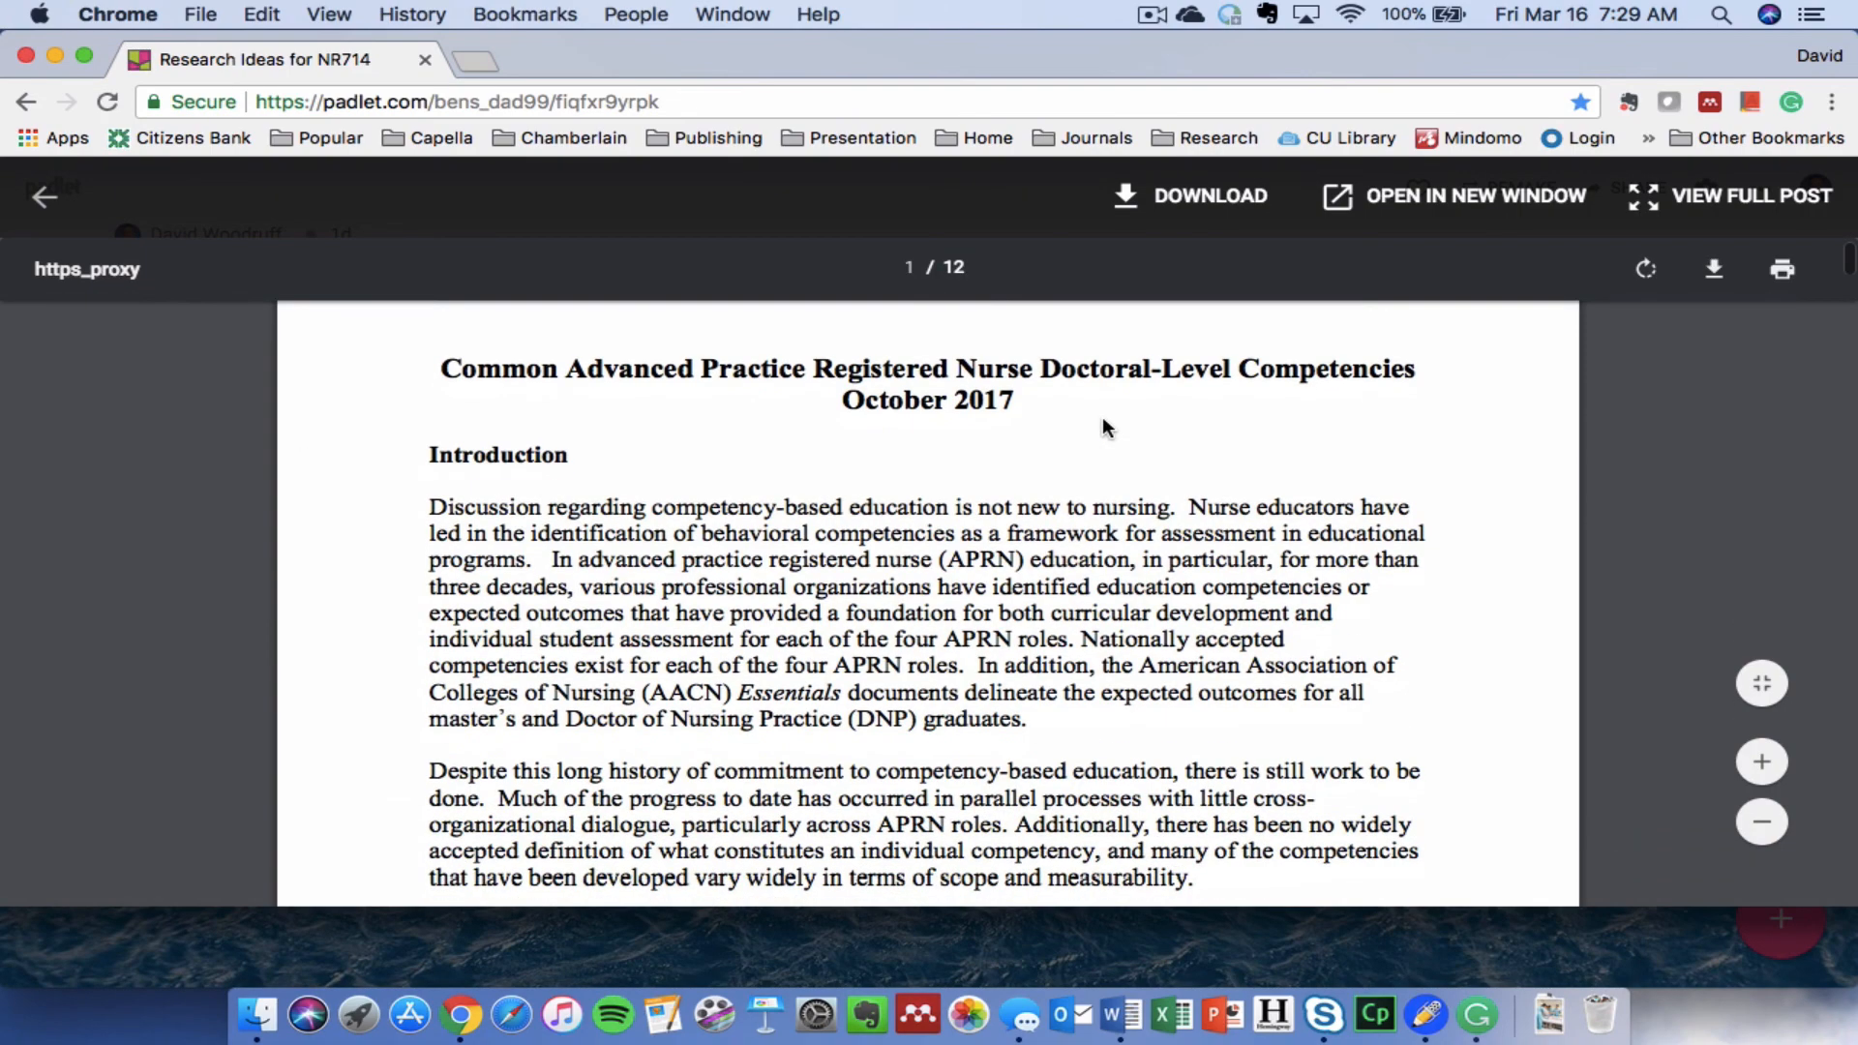
{"action": "scroll", "scroll_direction": "down", "scroll_amount": 3}
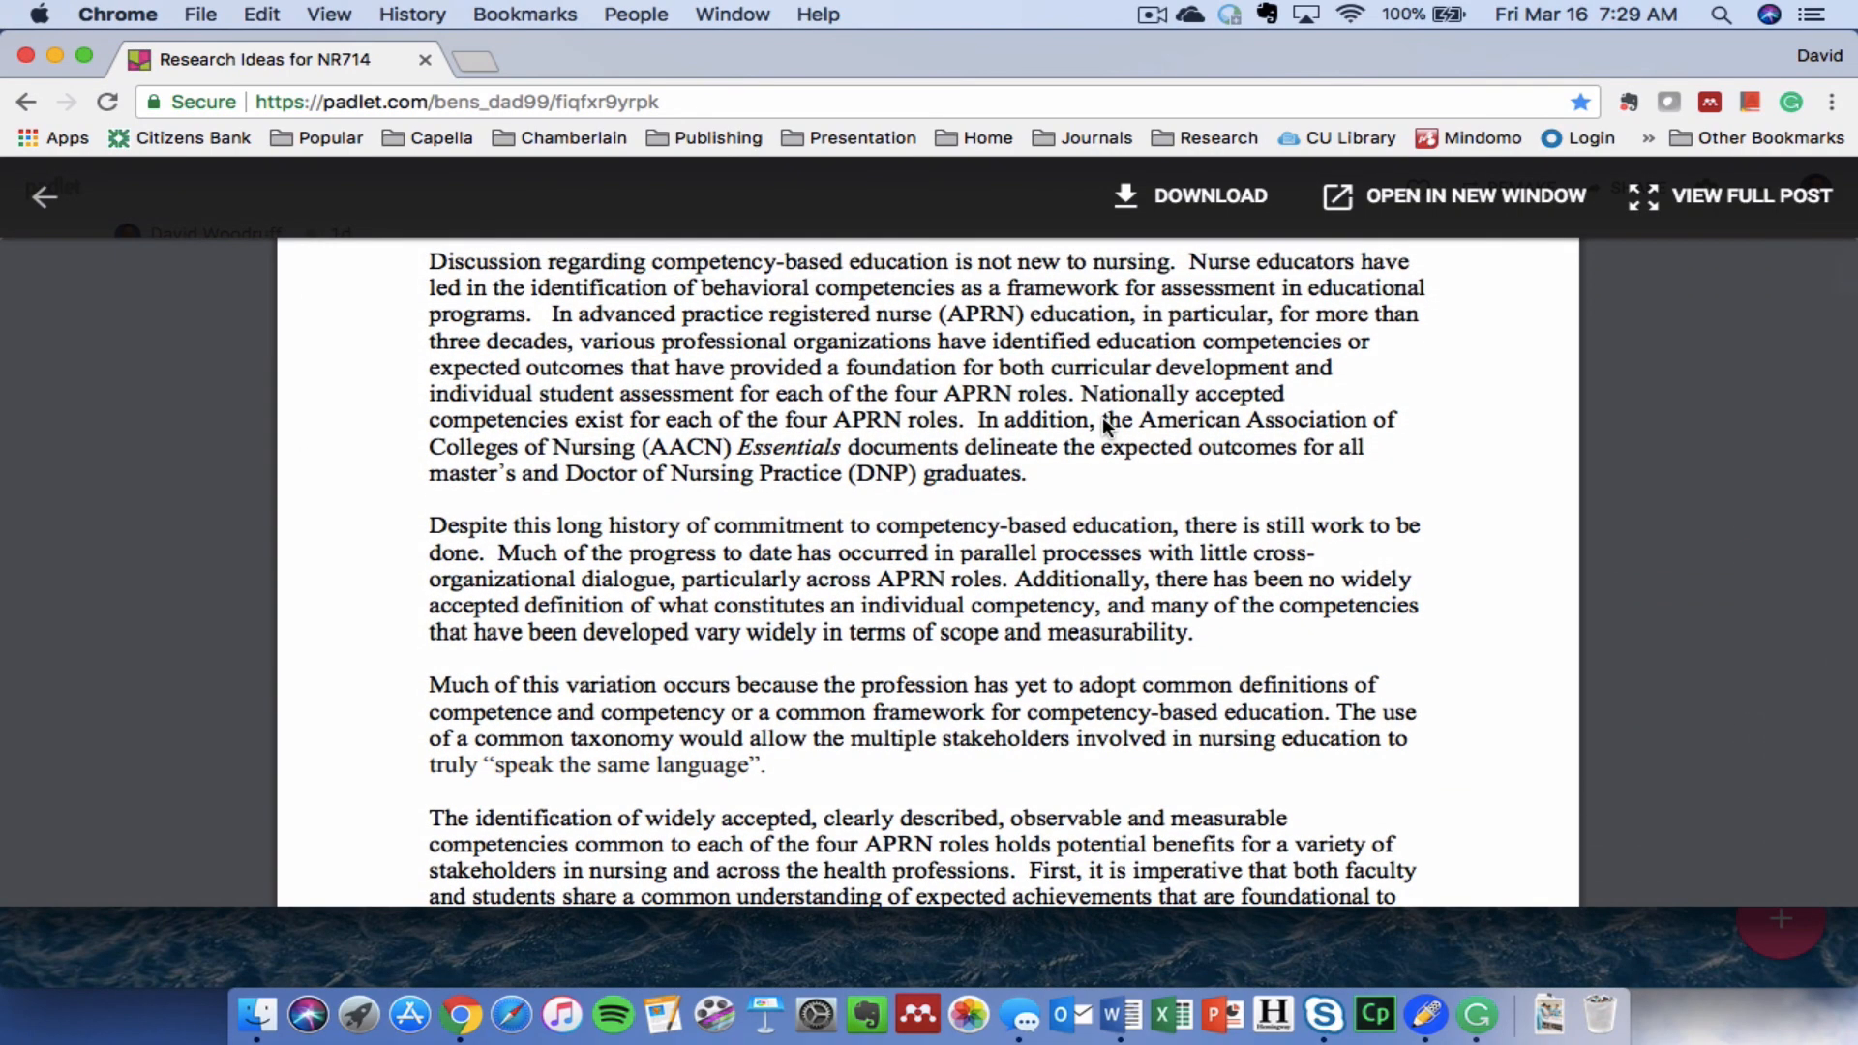
{"action": "scroll", "scroll_direction": "down", "scroll_amount": 3}
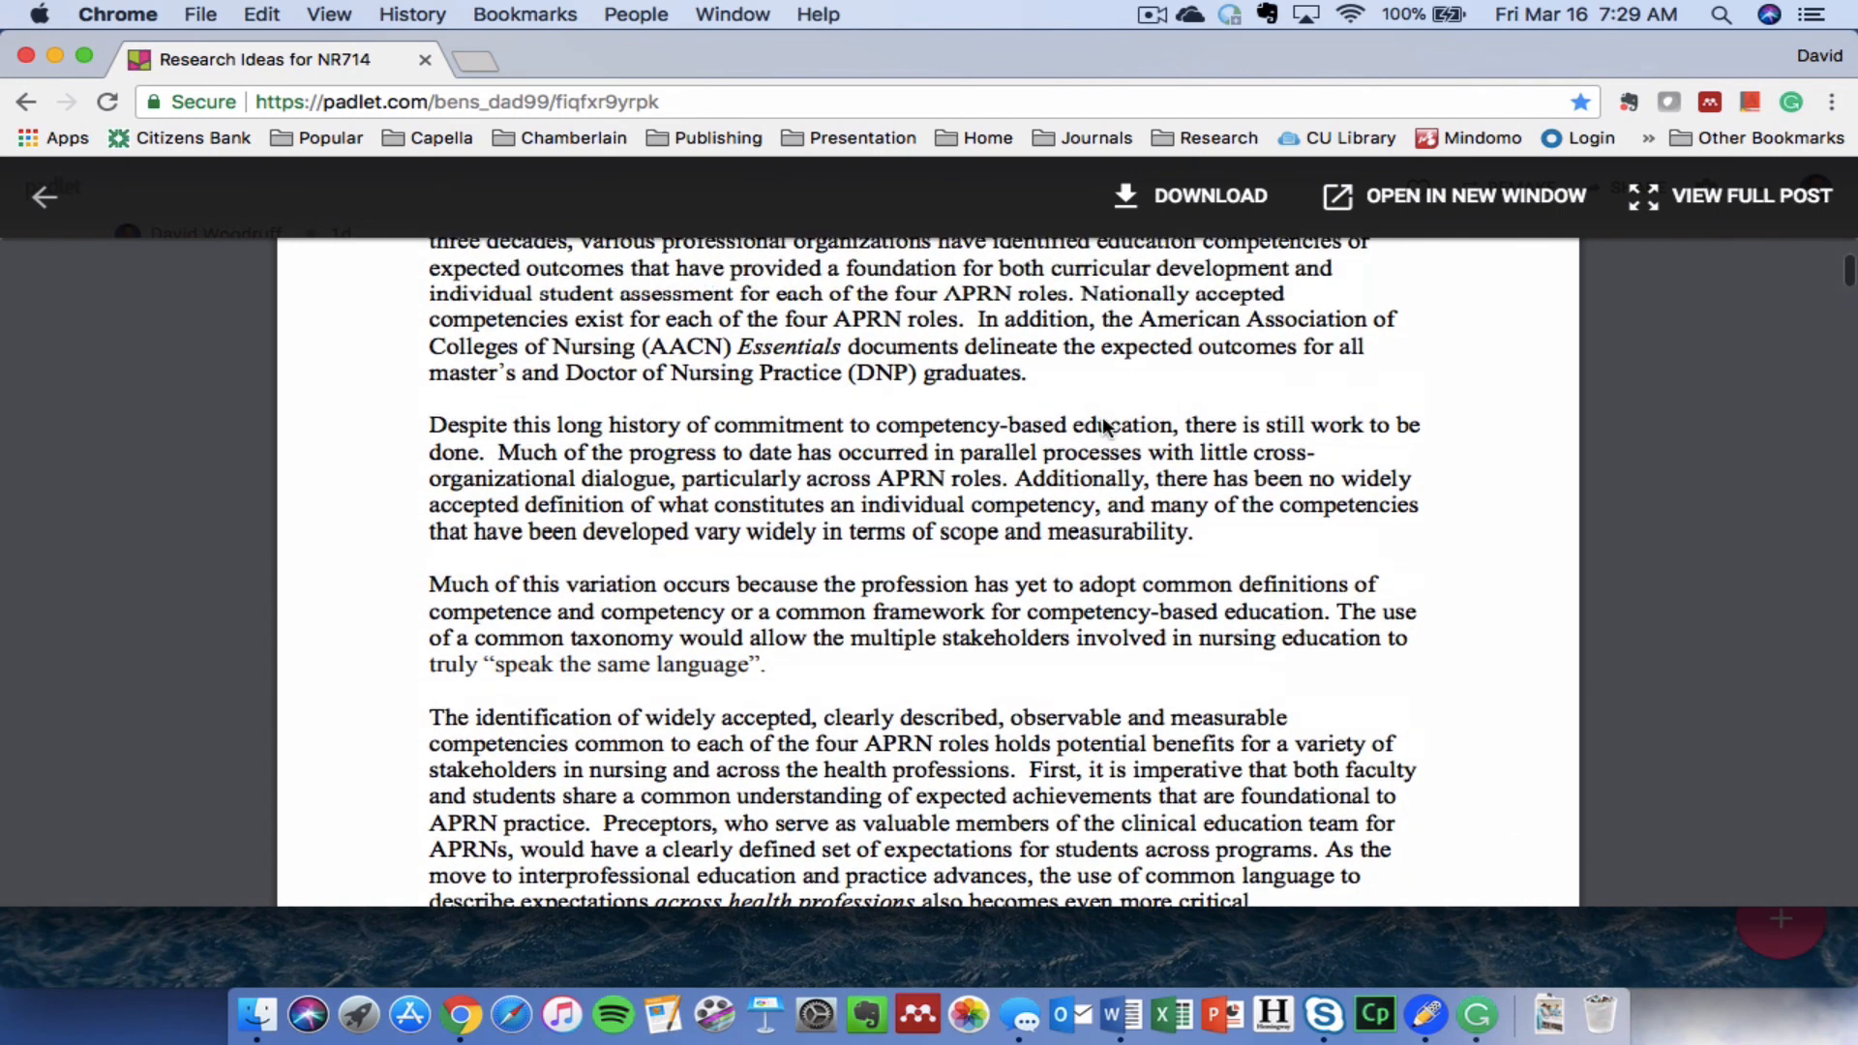